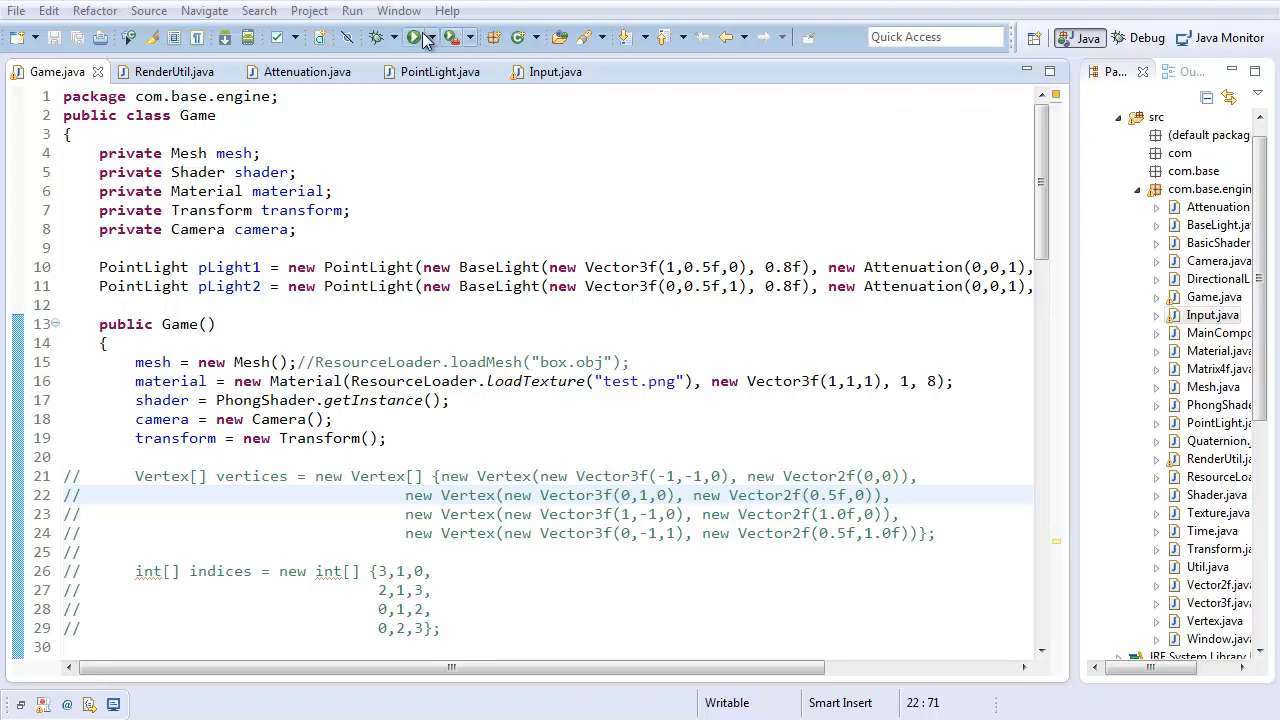
# Step: Run the game to check the lighting, then close its render window
pyautogui.click(411, 37)
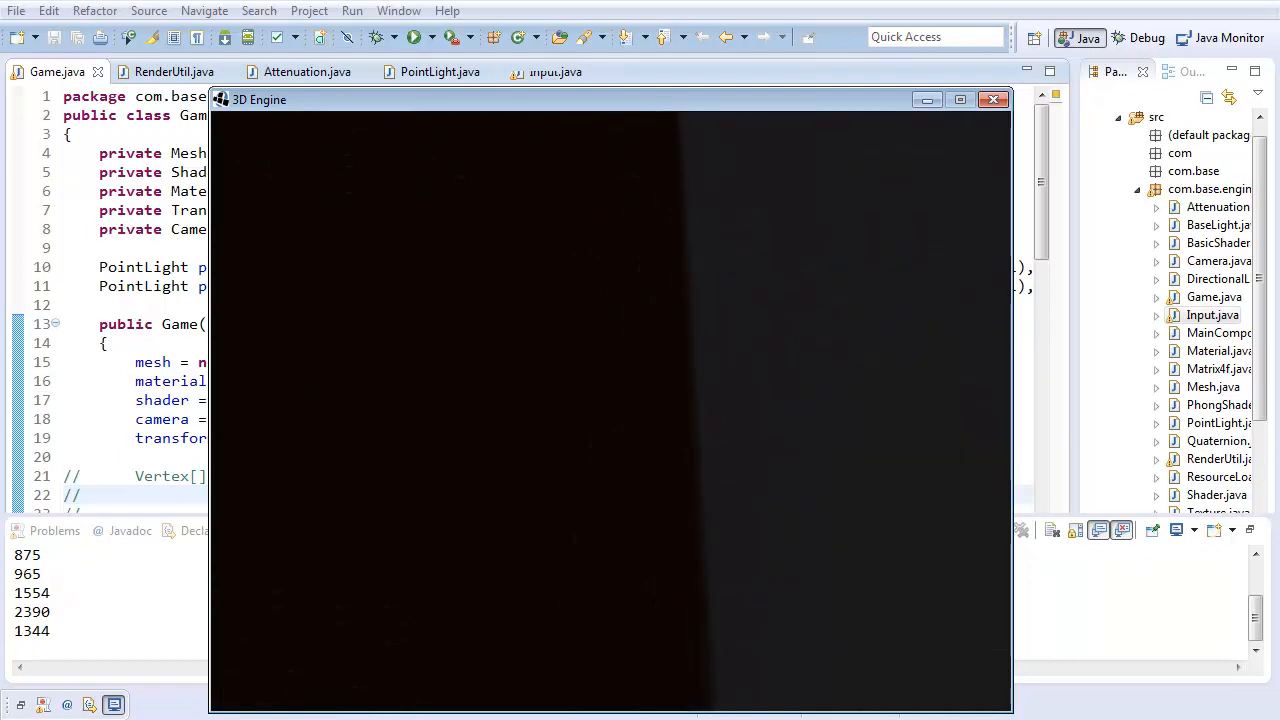
pyautogui.scroll(-3)
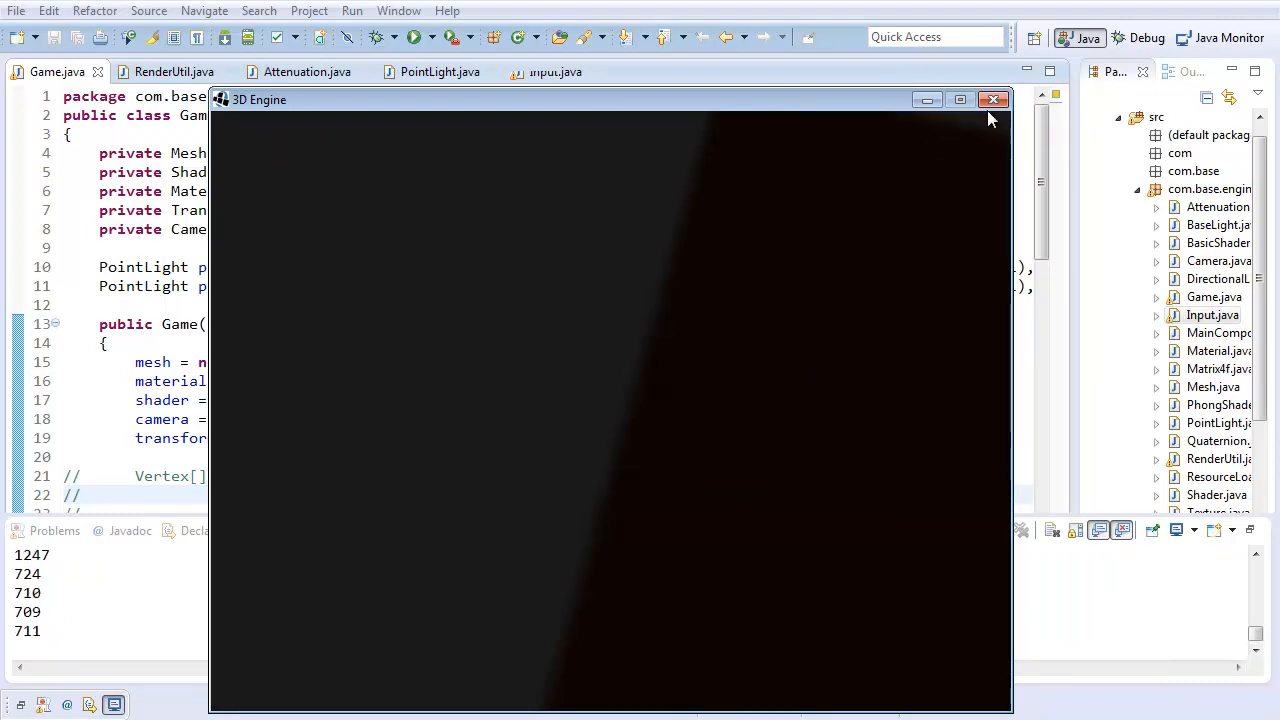
pyautogui.click(993, 99)
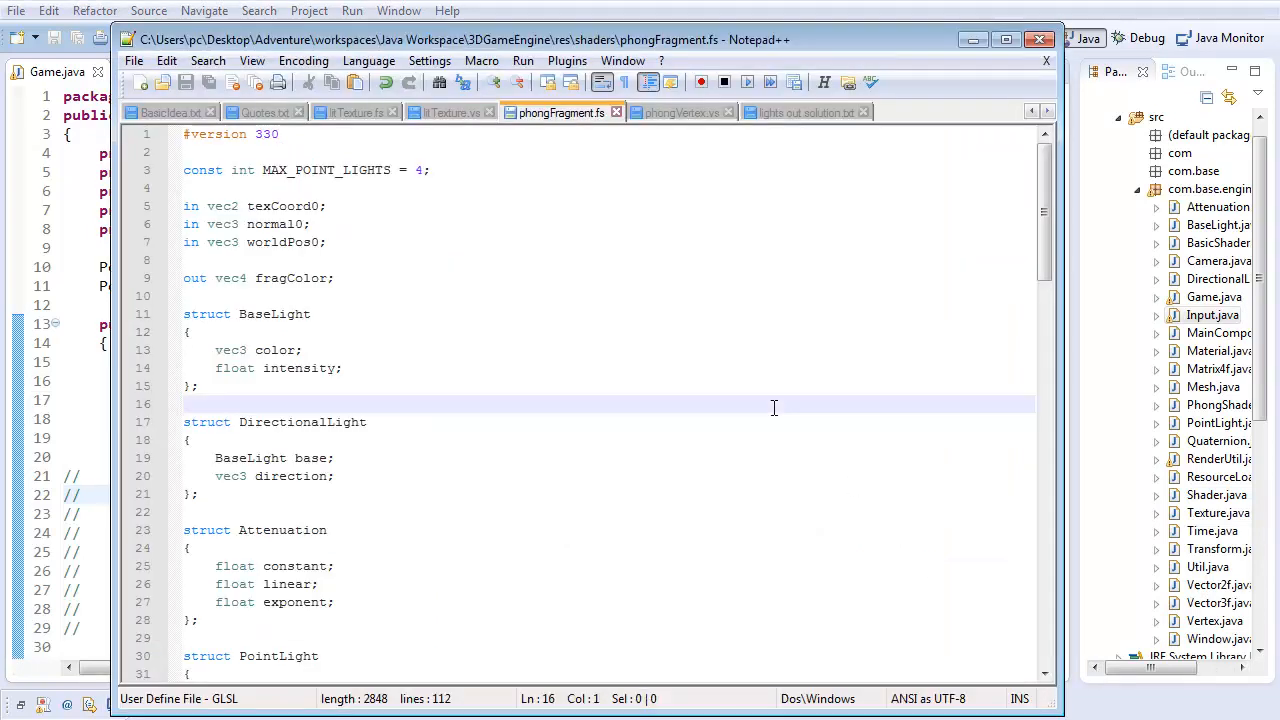
# Step: Scroll phongFragment.fs through its structs down to the point-light loop in main
pyautogui.scroll(-3)
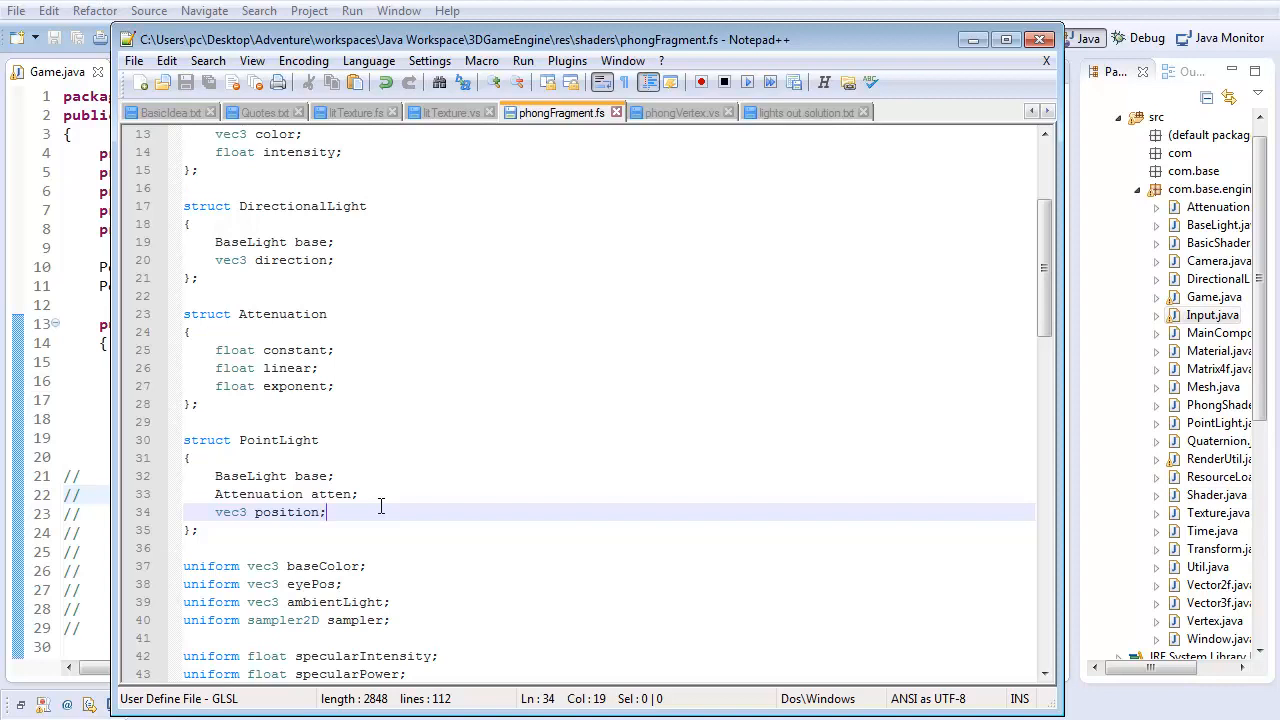
pyautogui.moveTo(402, 480)
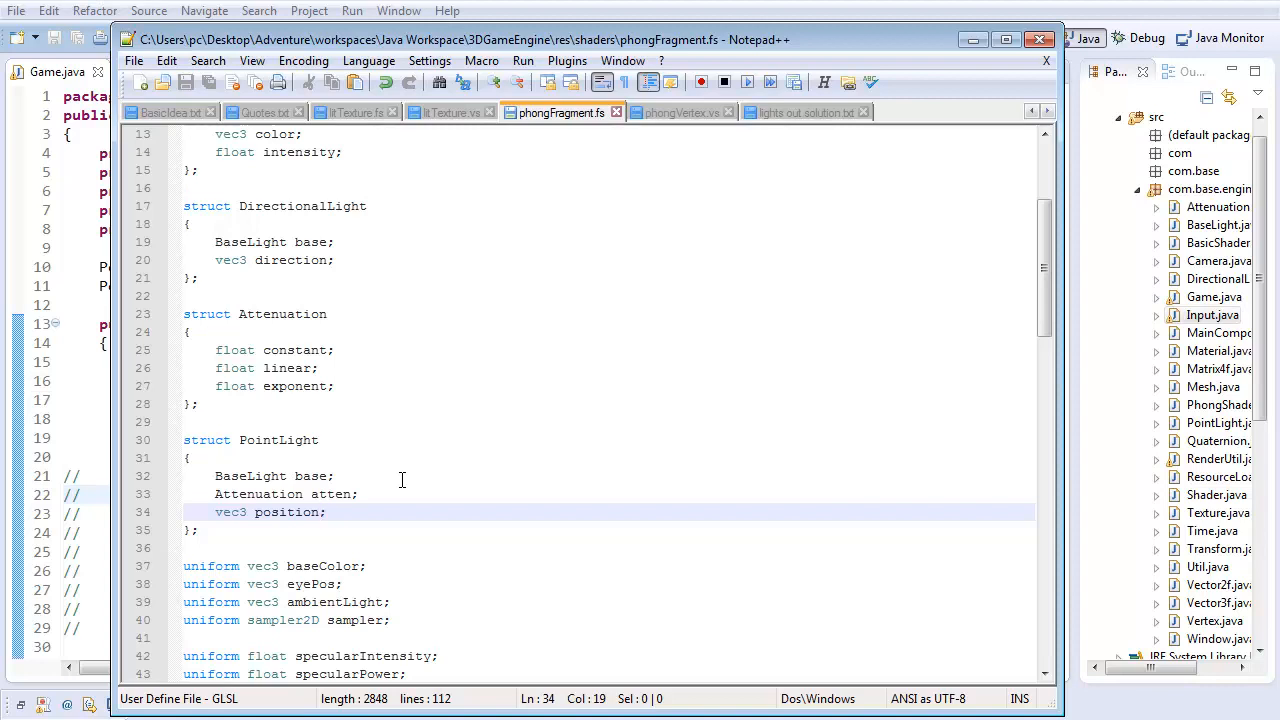
pyautogui.scroll(-3)
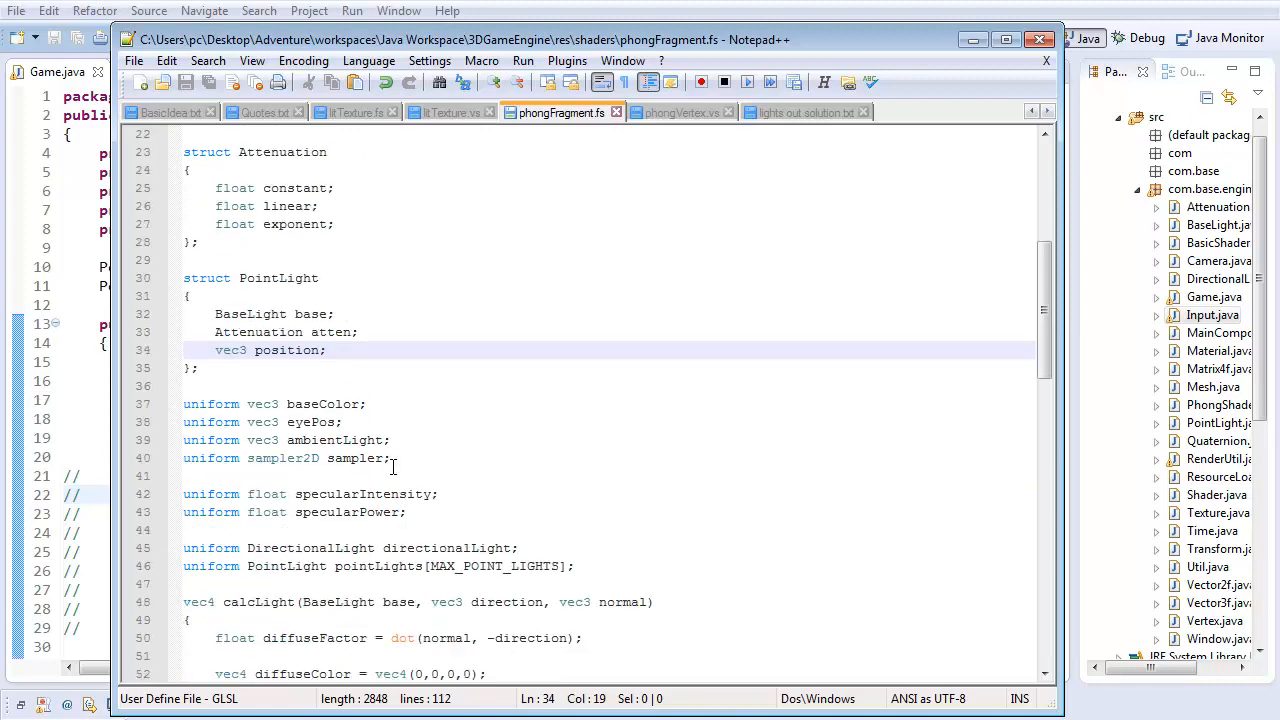
pyautogui.scroll(-3)
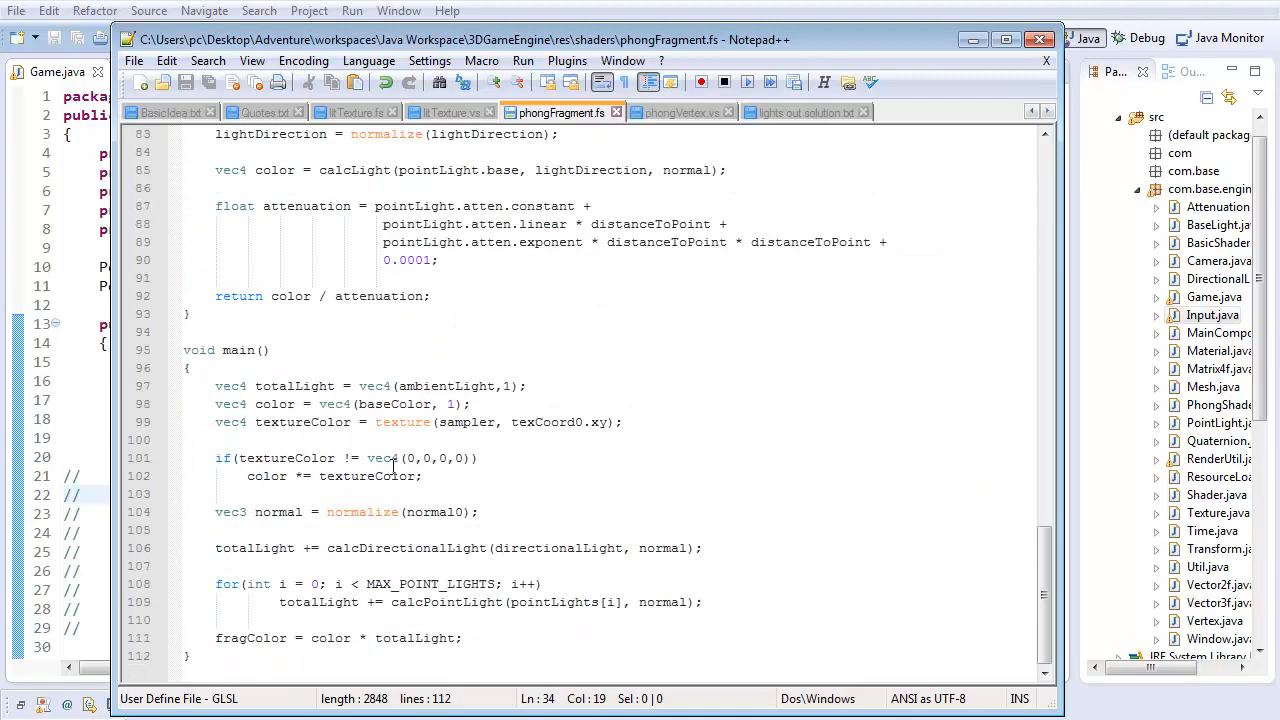
pyautogui.moveTo(607, 578)
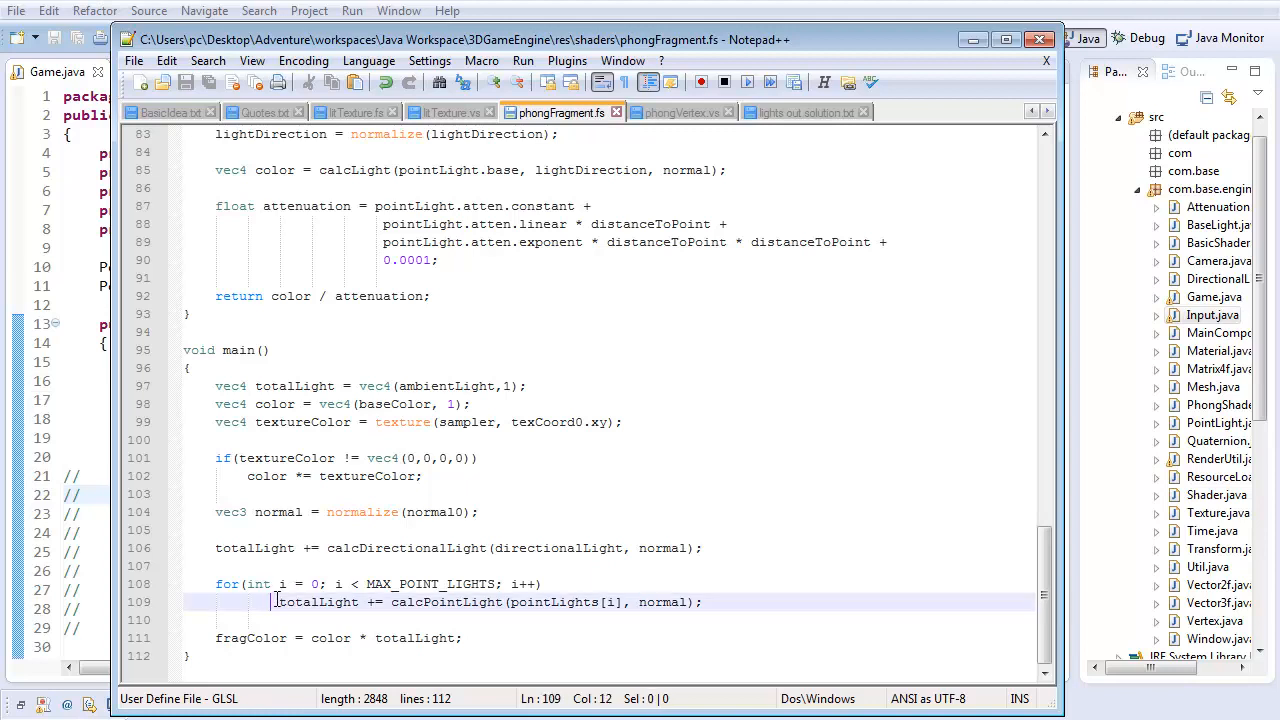
# Step: Guard the calcPointLight call with if(pointLights[i].base.intensity > 0) inside the loop
pyautogui.press('Backspace')
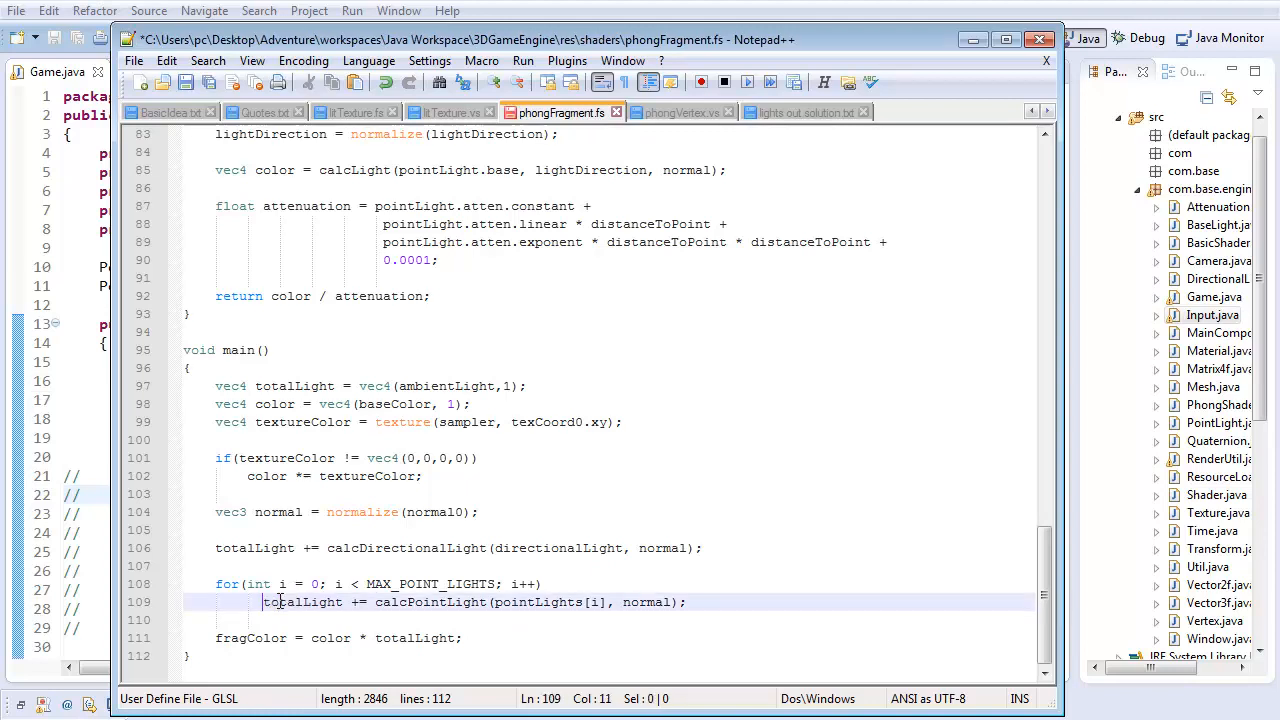
pyautogui.click(545, 584)
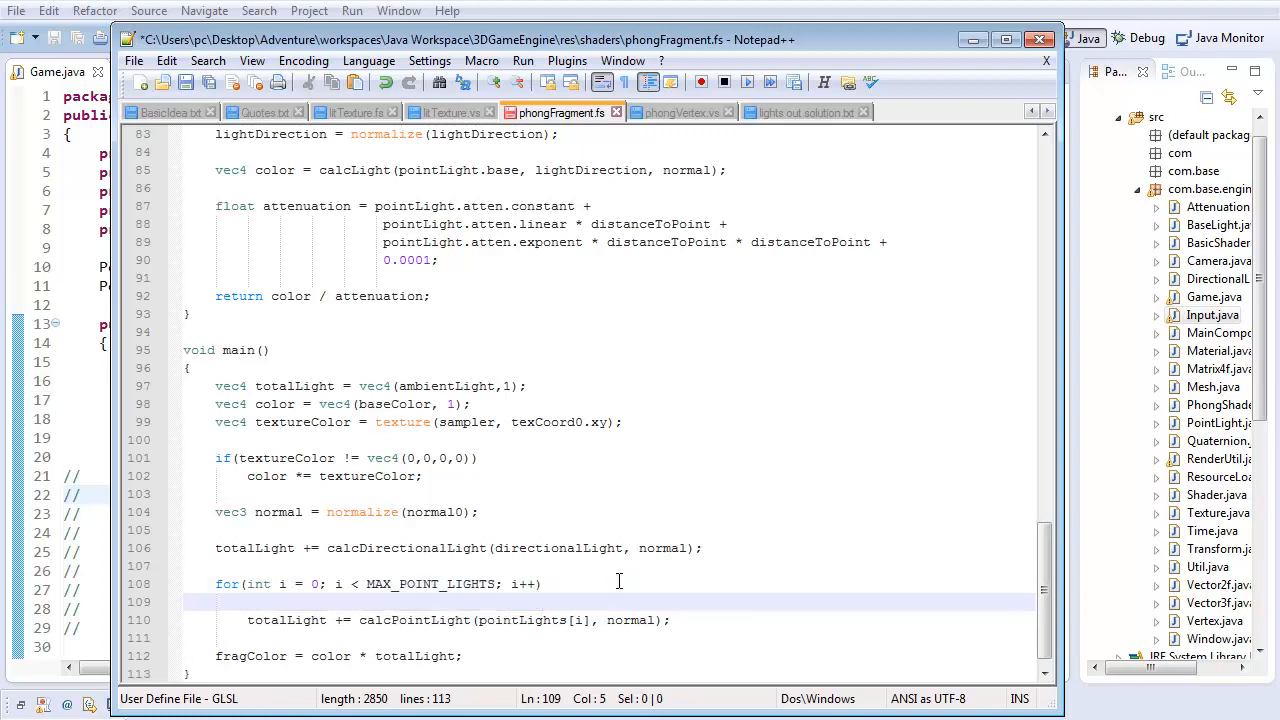
pyautogui.write('if(')
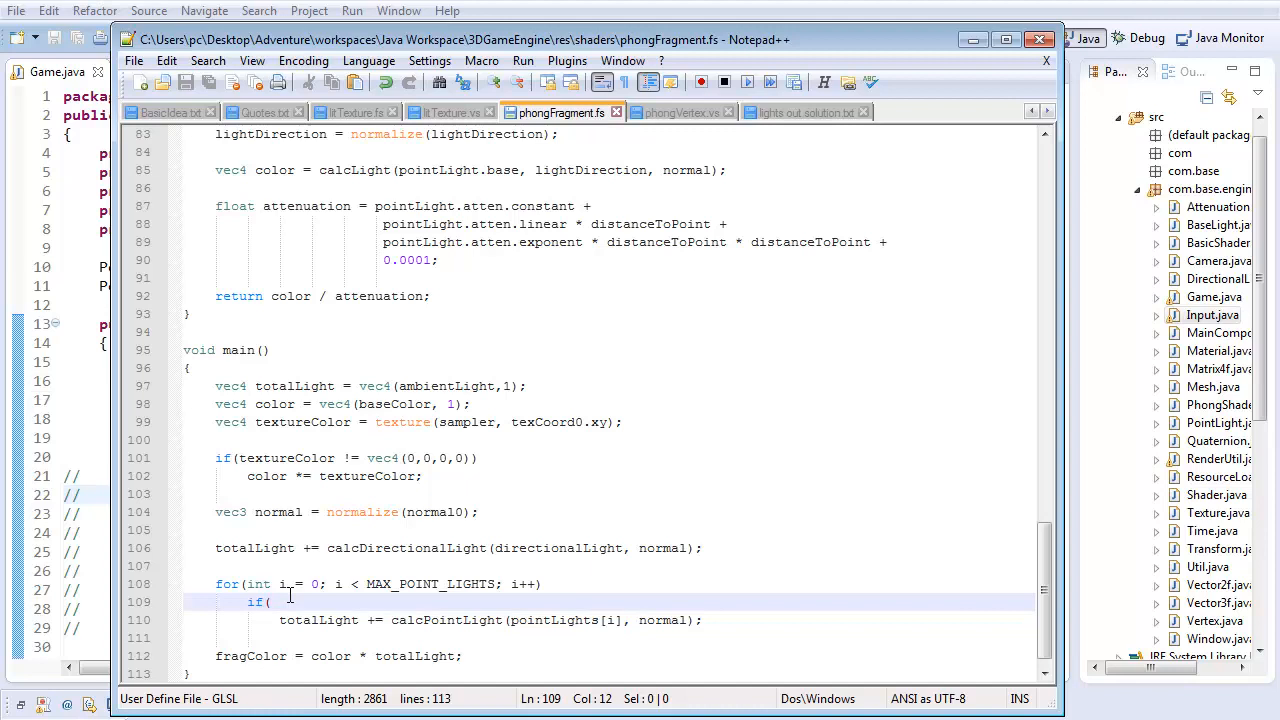
pyautogui.write('poin')
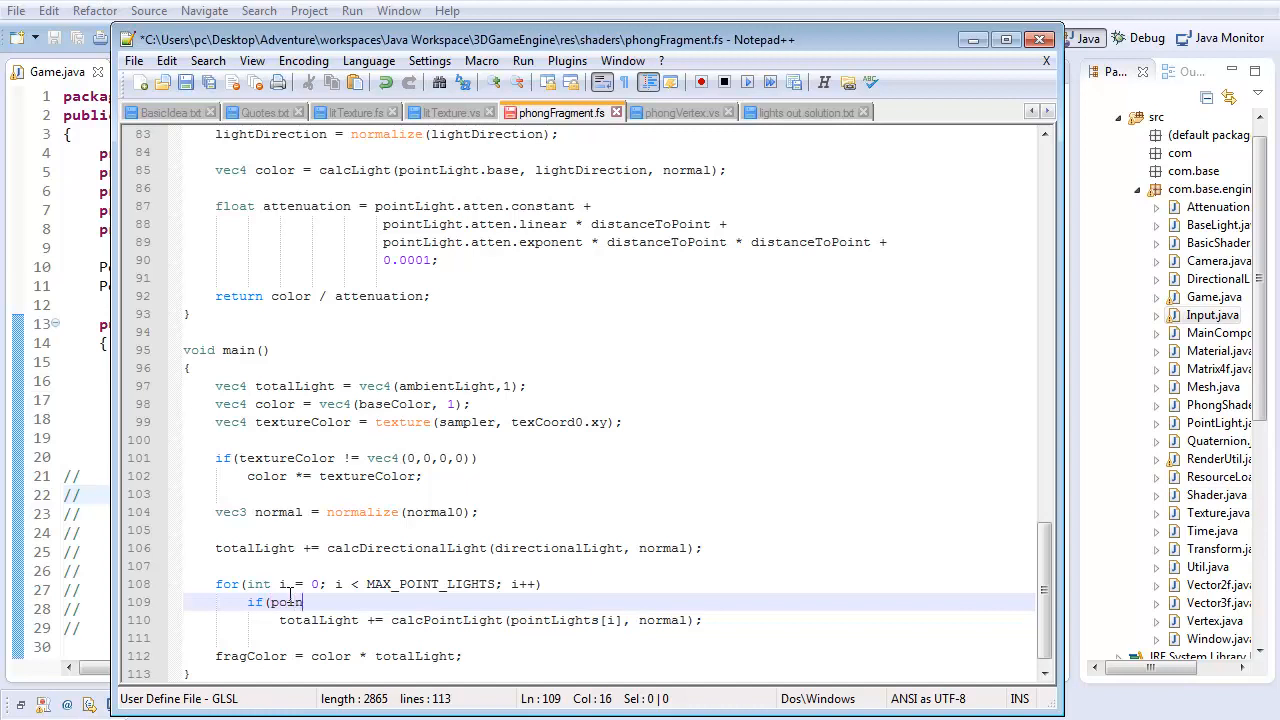
pyautogui.write('tLights[i')
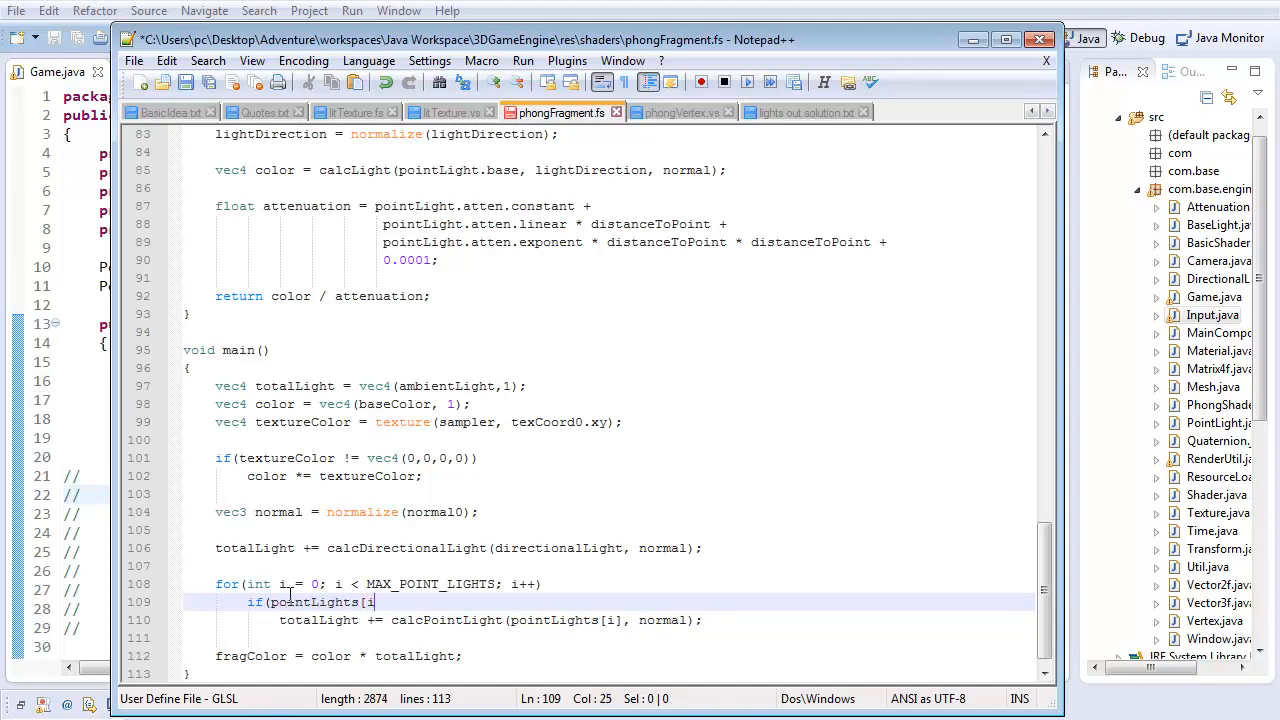
pyautogui.write('].base.inte')
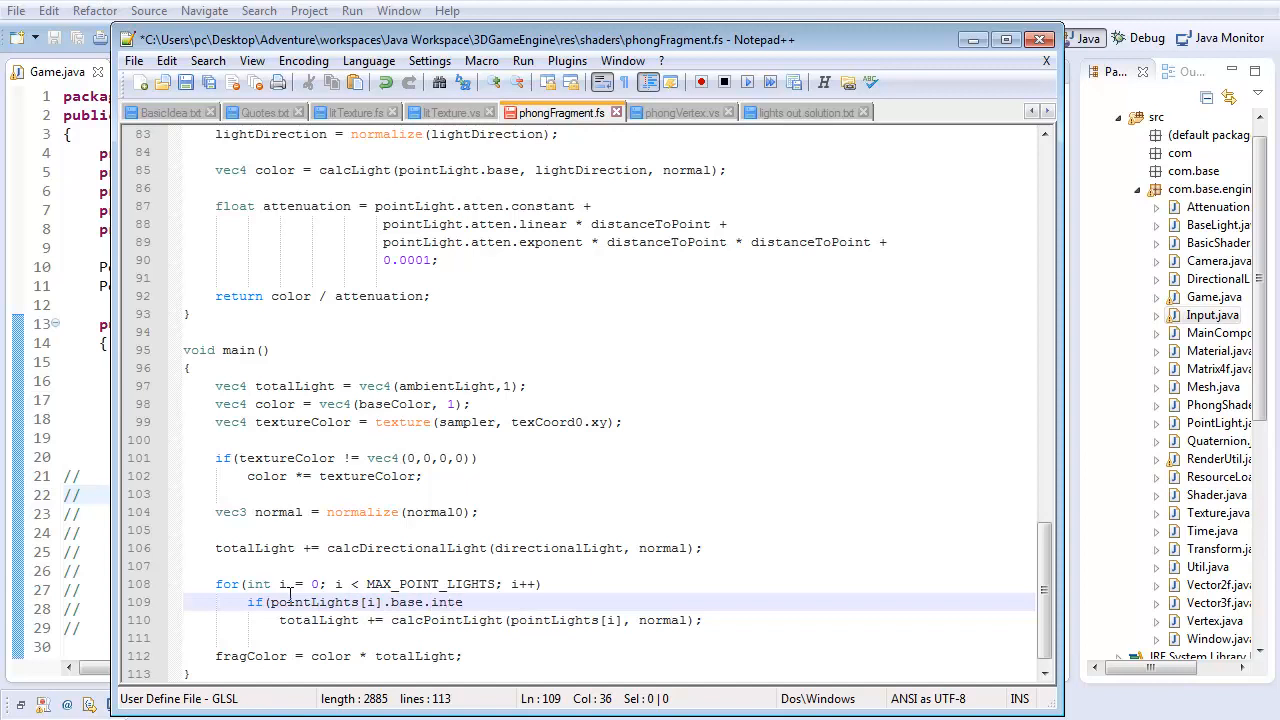
pyautogui.write('nsity > 0')
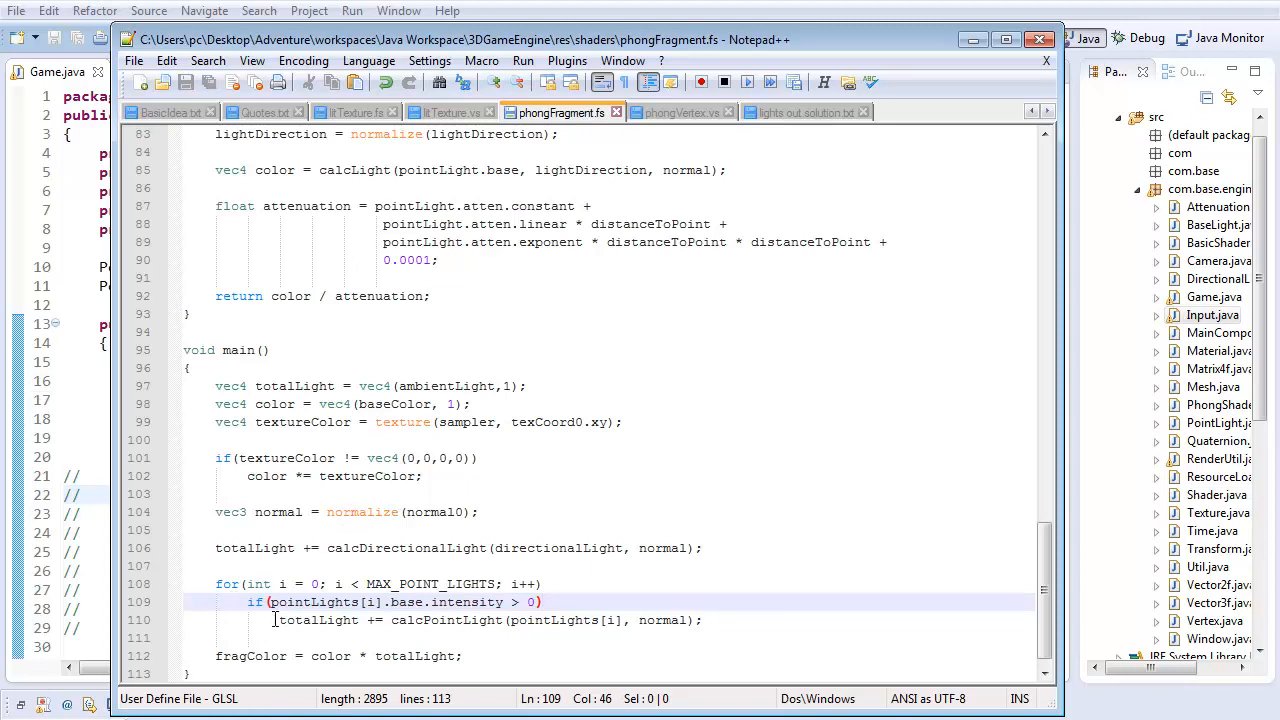
pyautogui.click(703, 620)
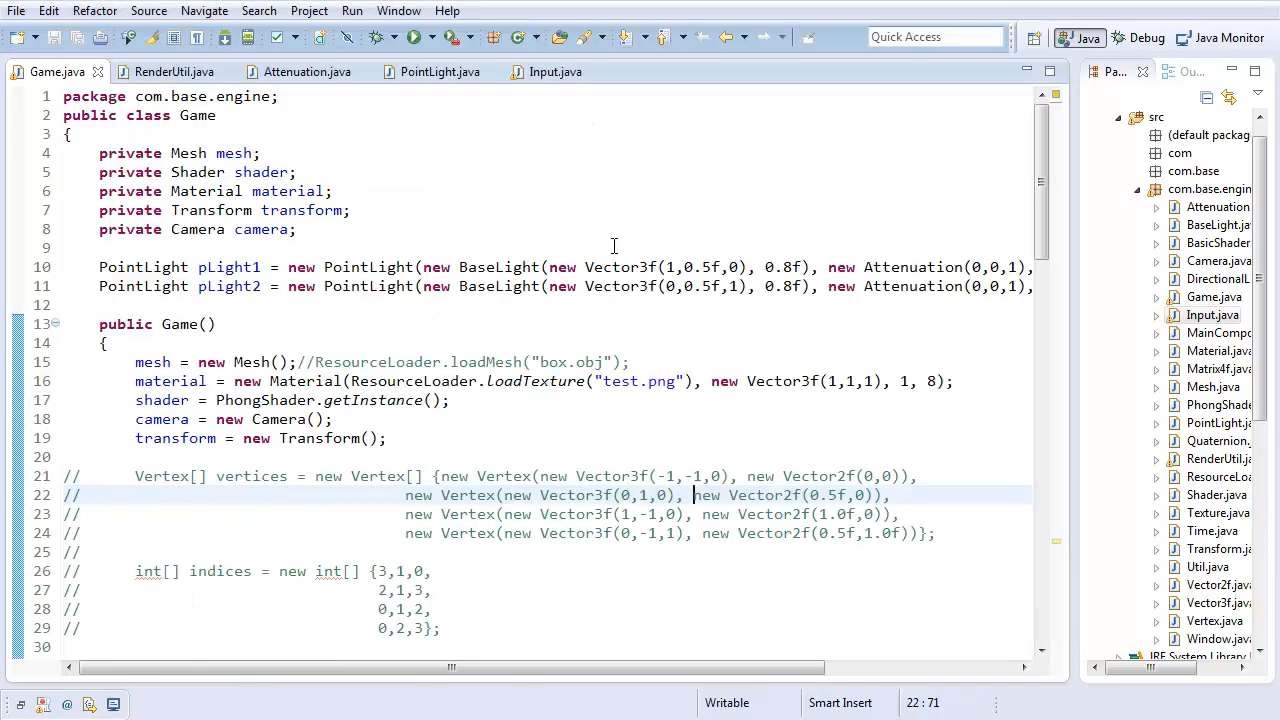
pyautogui.click(213, 324)
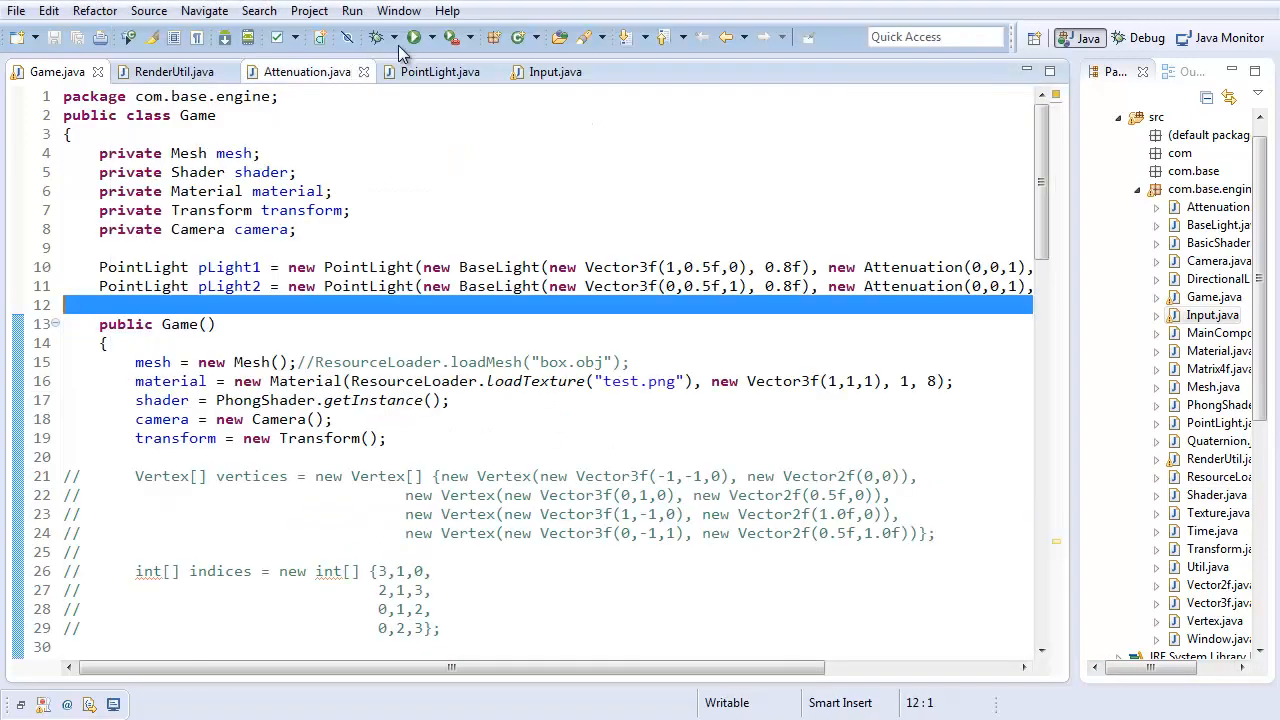
pyautogui.click(416, 37)
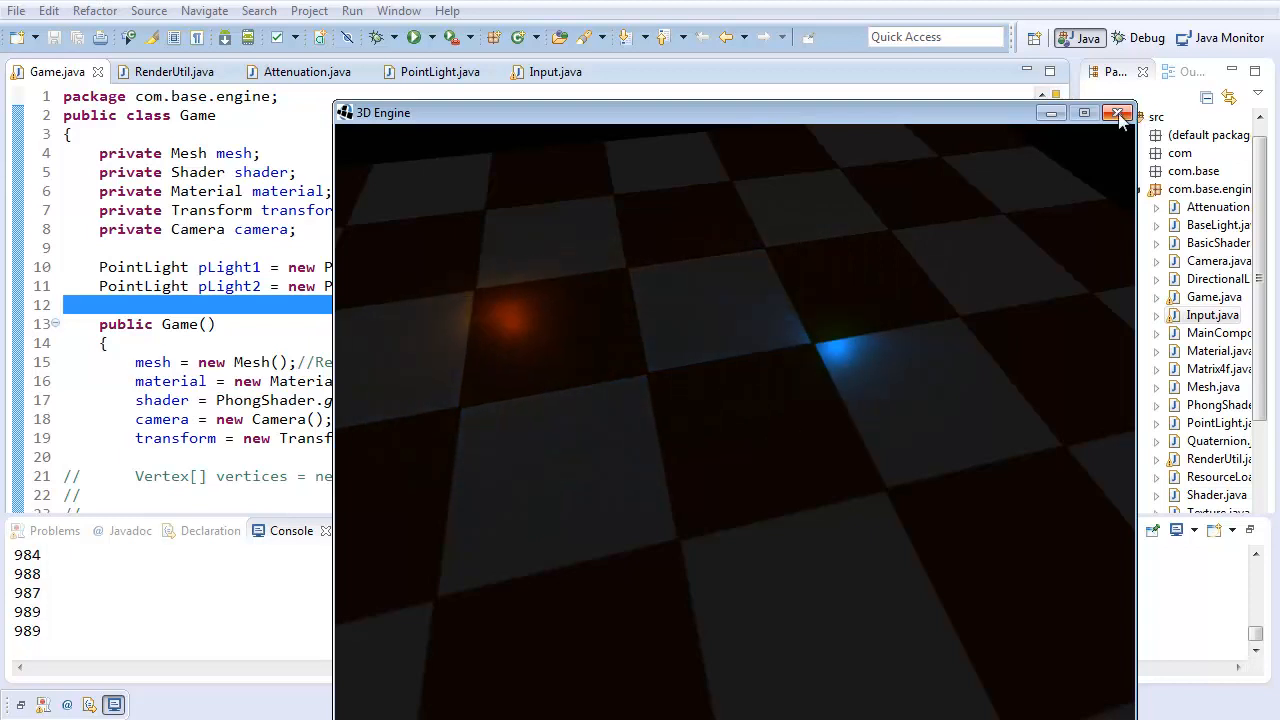
pyautogui.click(1118, 112)
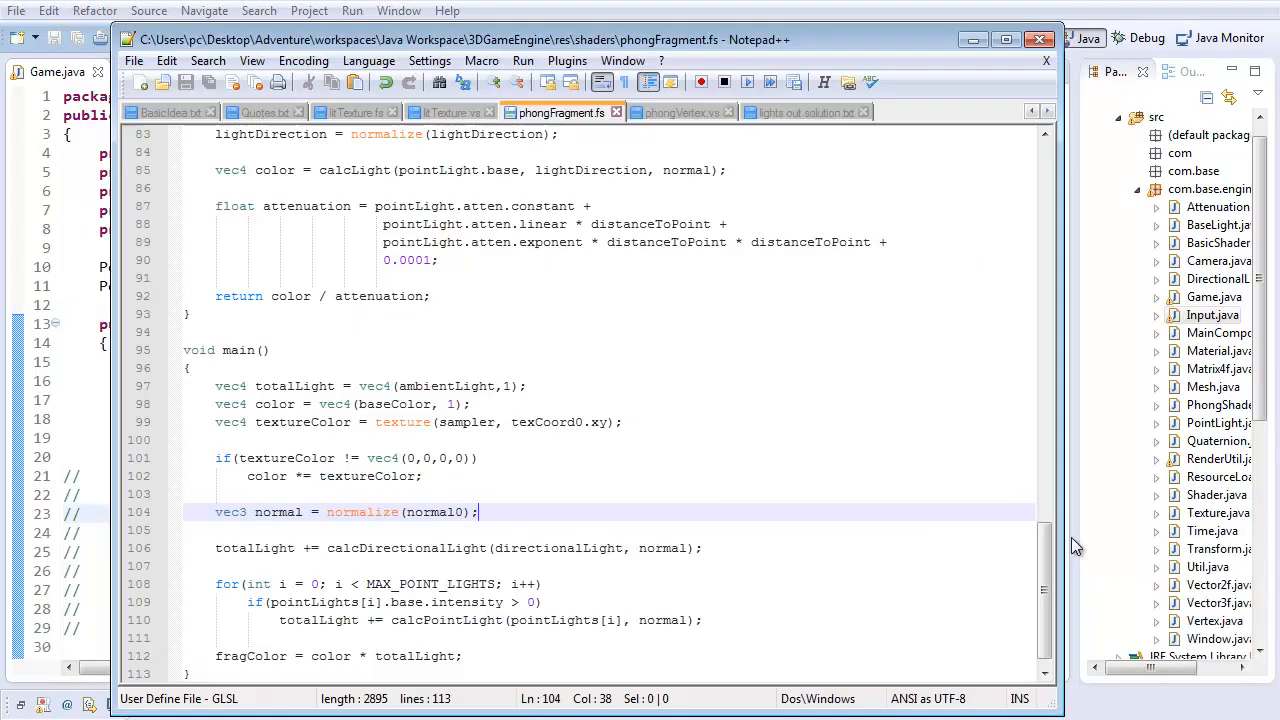
# Step: Add a 'float range;' field to the shader's PointLight struct, then scroll toward calcPointLight
pyautogui.scroll(3)
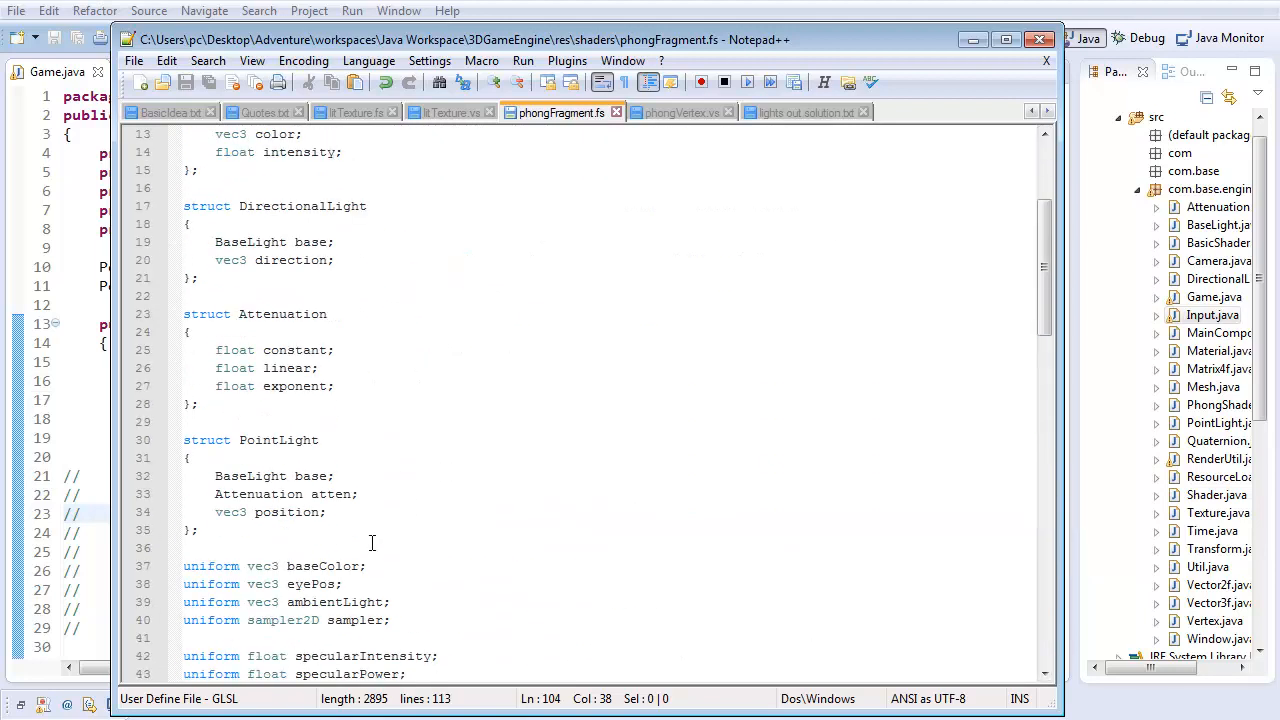
pyautogui.click(325, 512)
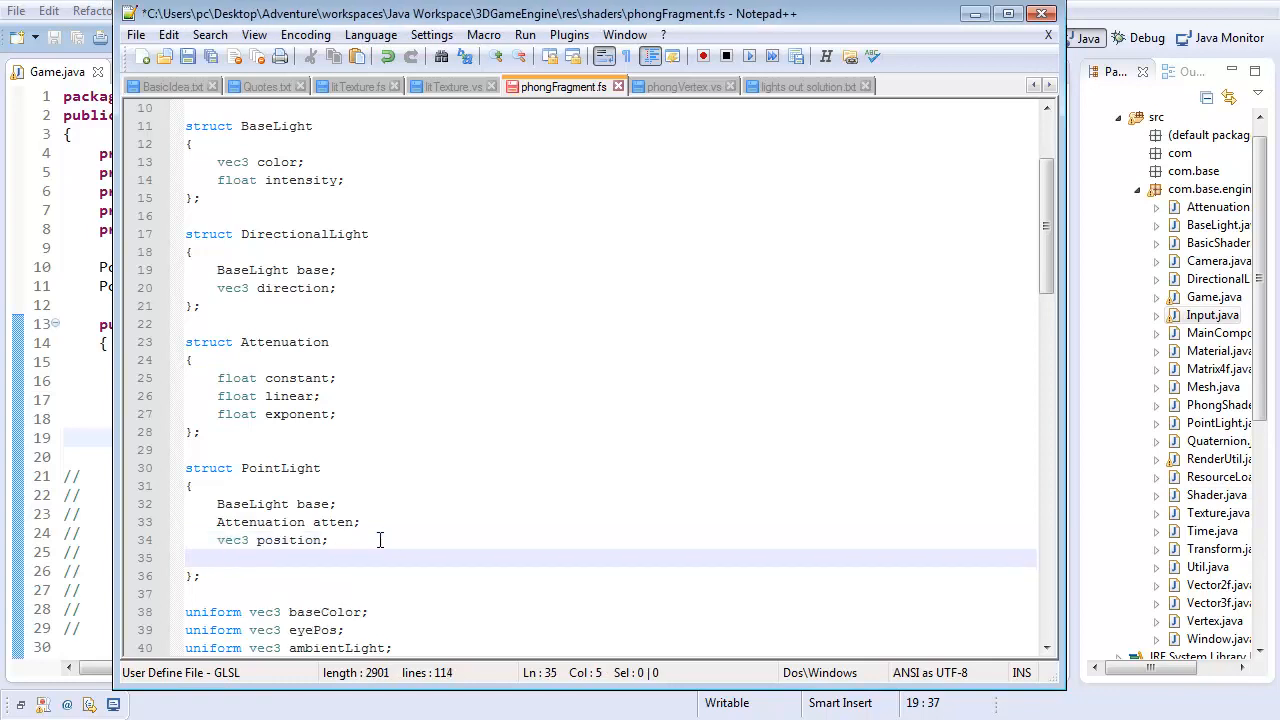
pyautogui.write('float ra')
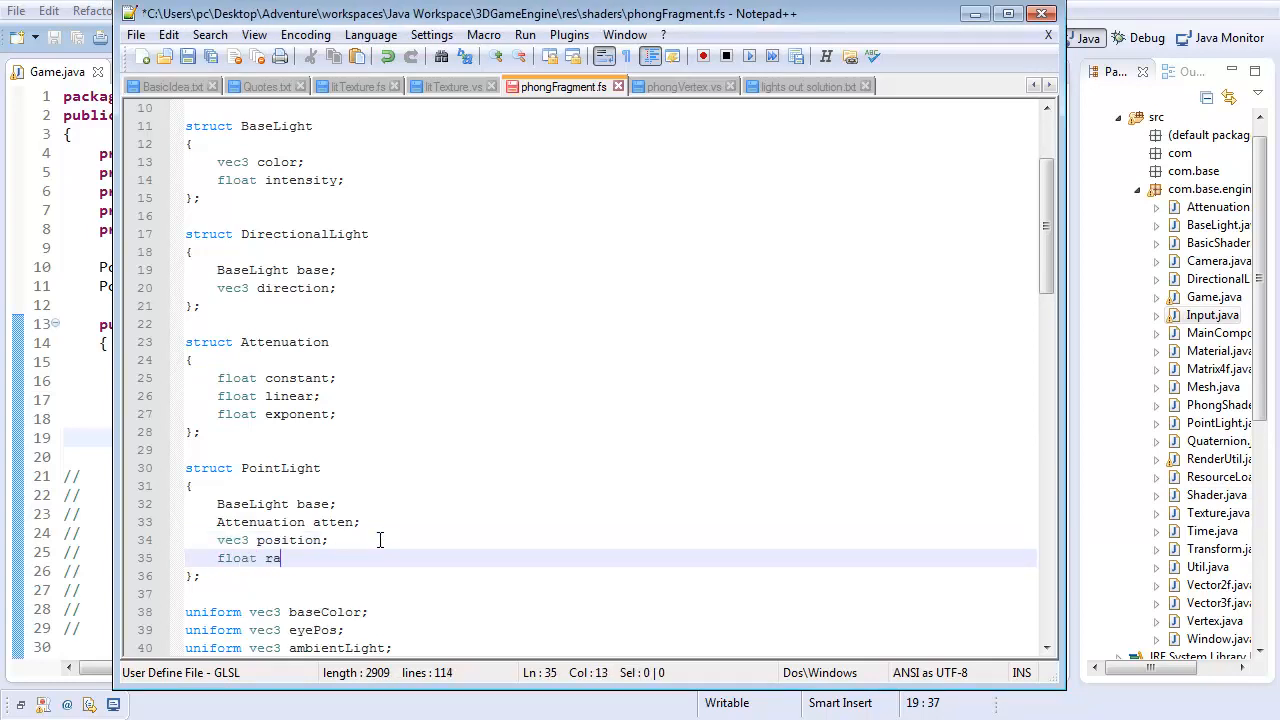
pyautogui.write('nge;')
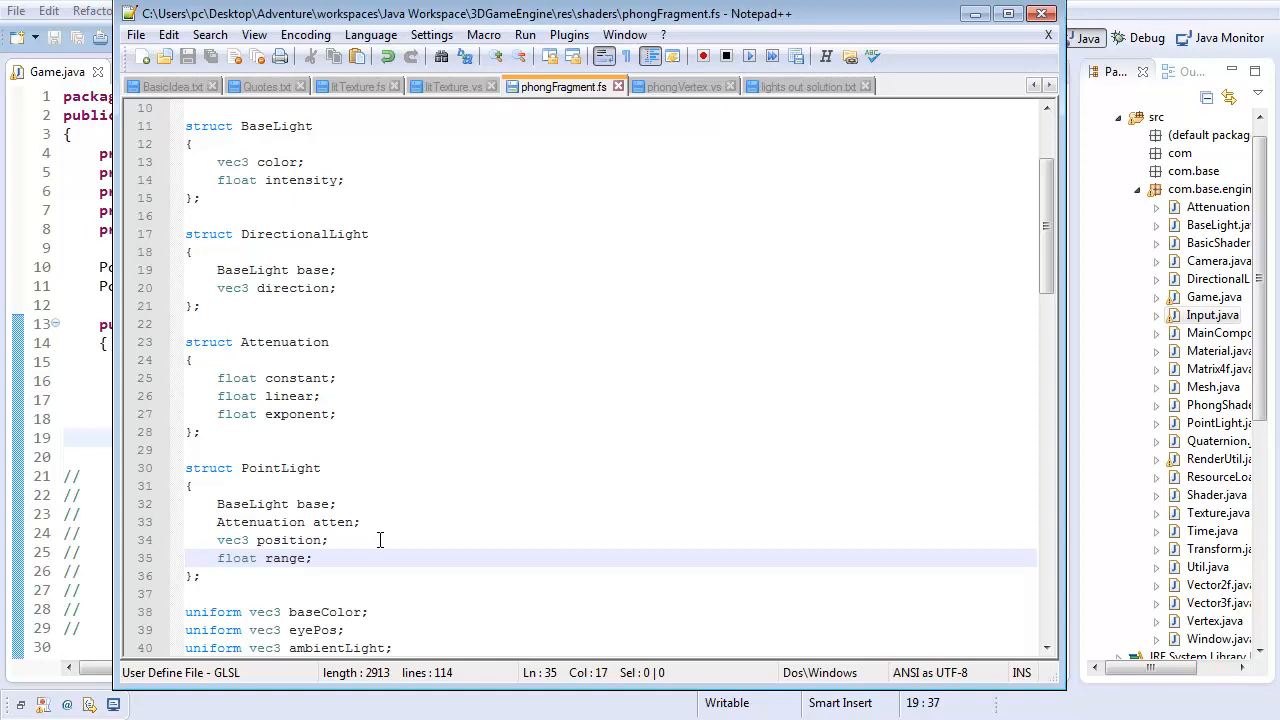
pyautogui.scroll(-3)
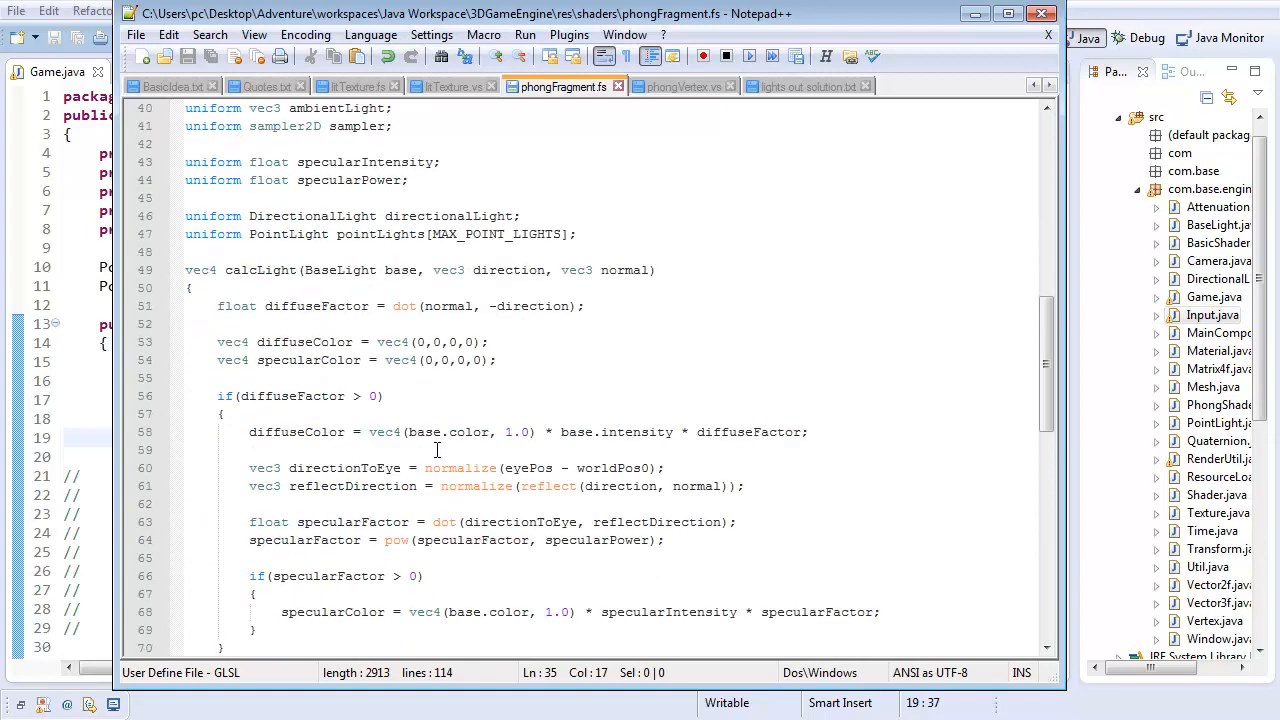
pyautogui.scroll(-3)
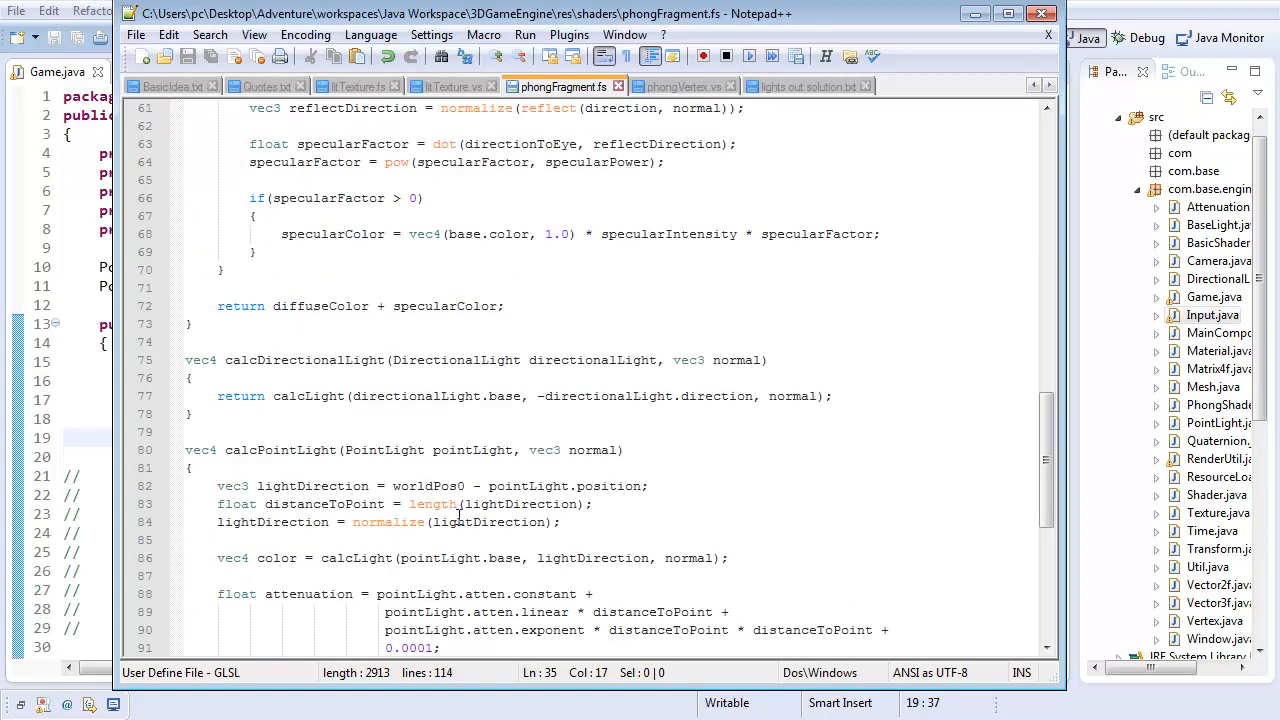
# Step: Add 'if (distanceToPoint > range) return vec4(0,0,0,0);' after the distanceToPoint line
pyautogui.click(630, 503)
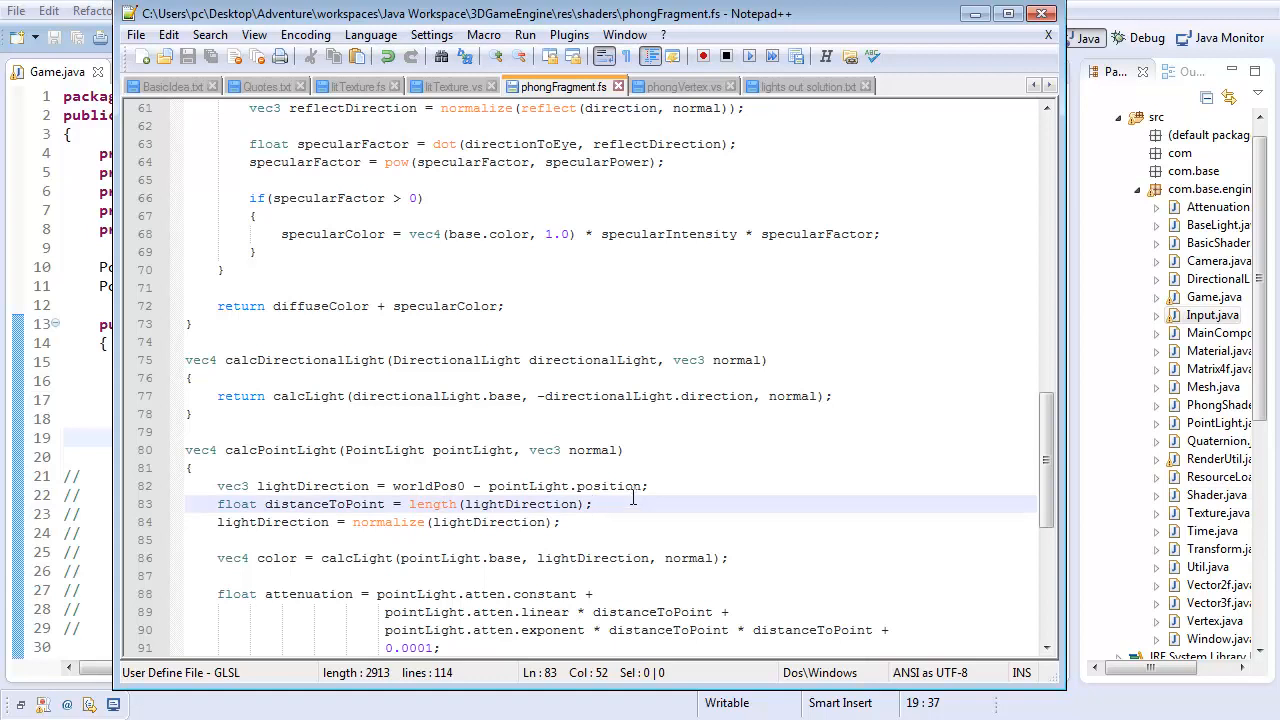
pyautogui.scroll(-3)
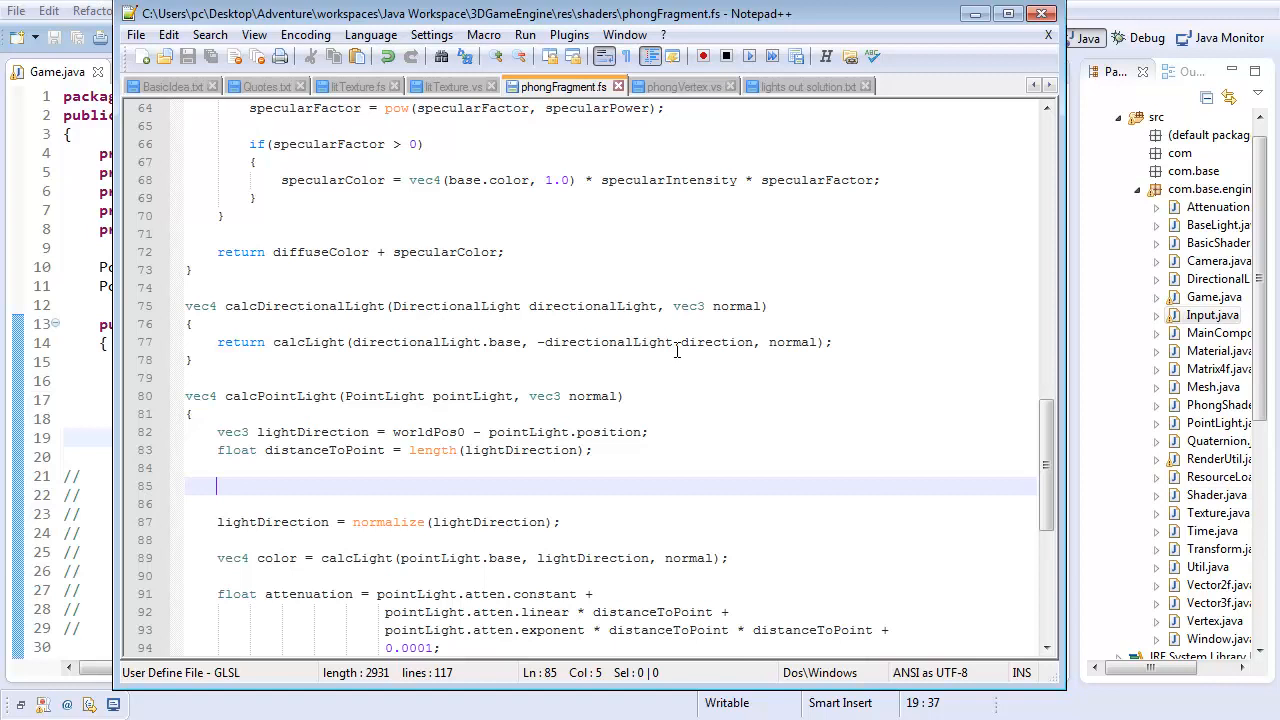
pyautogui.write('if (')
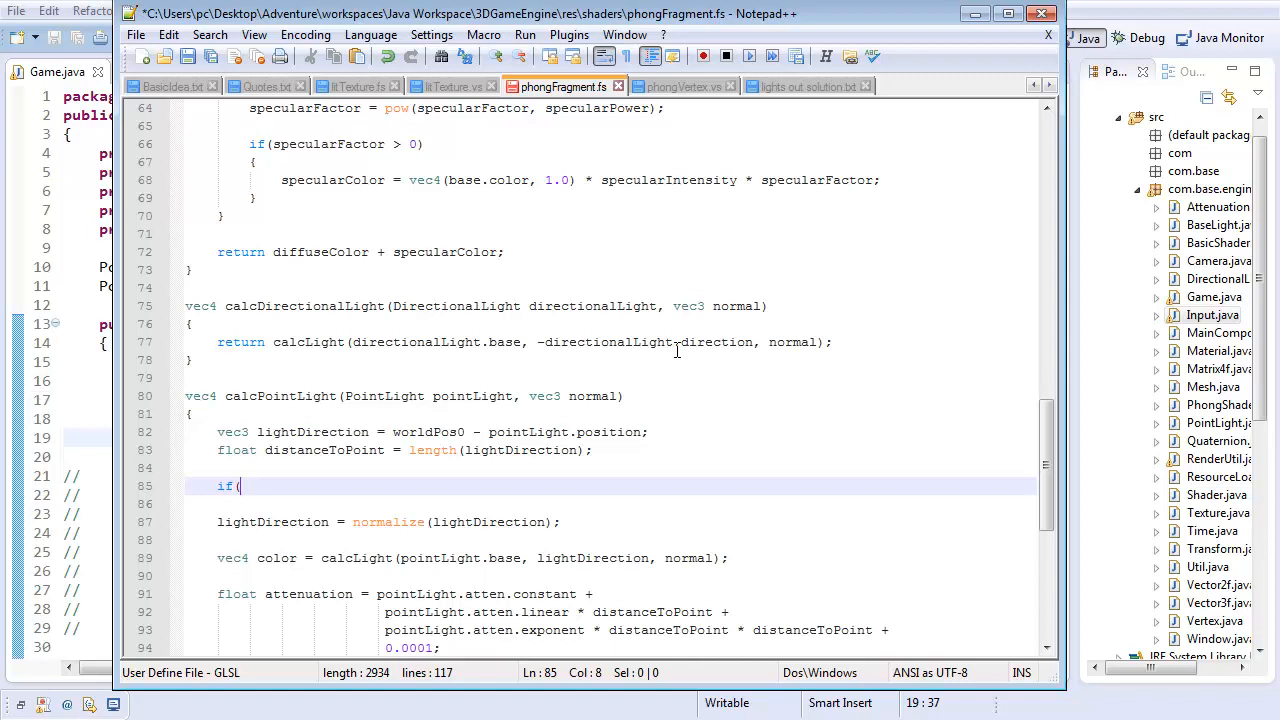
pyautogui.write('poin')
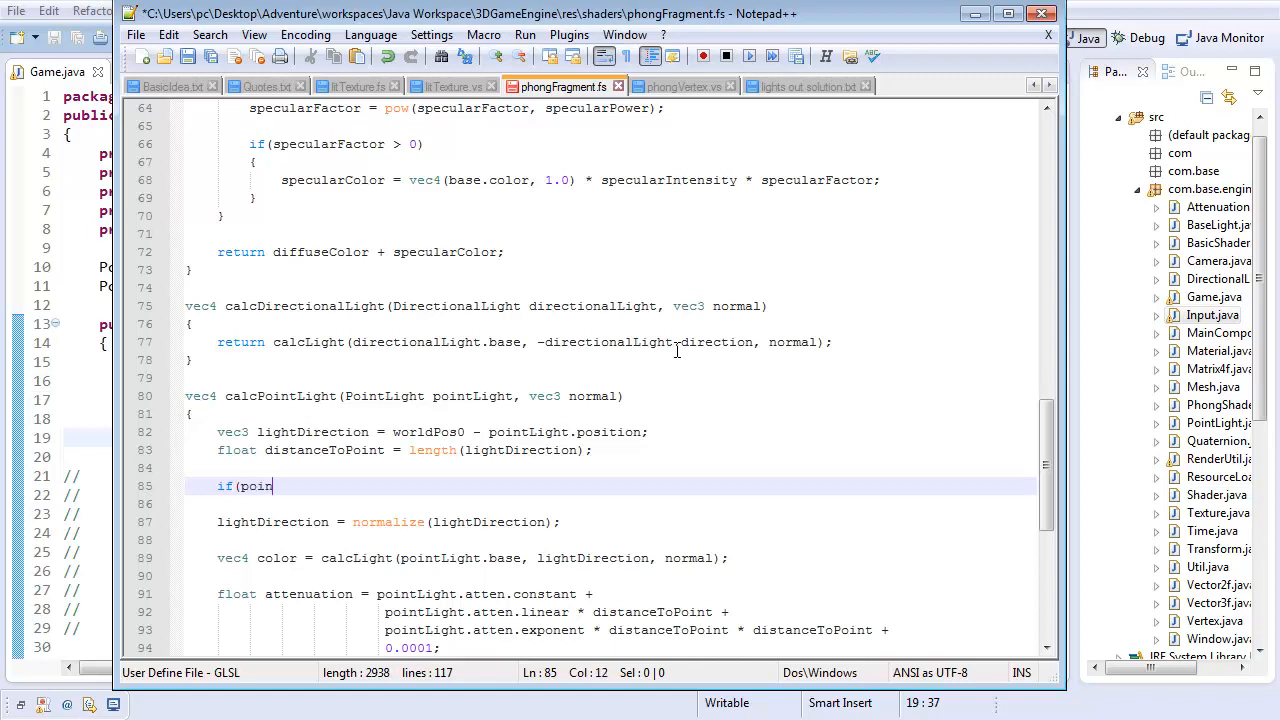
pyautogui.write('distanceTo')
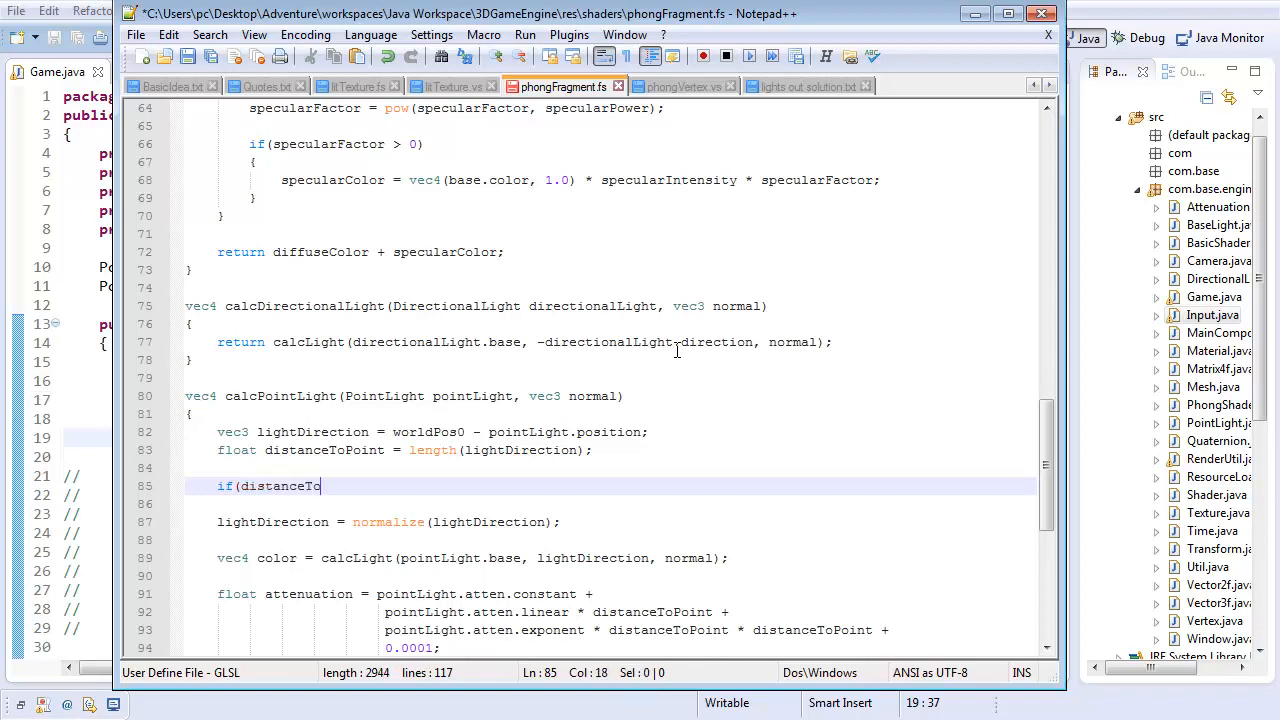
pyautogui.write('Point')
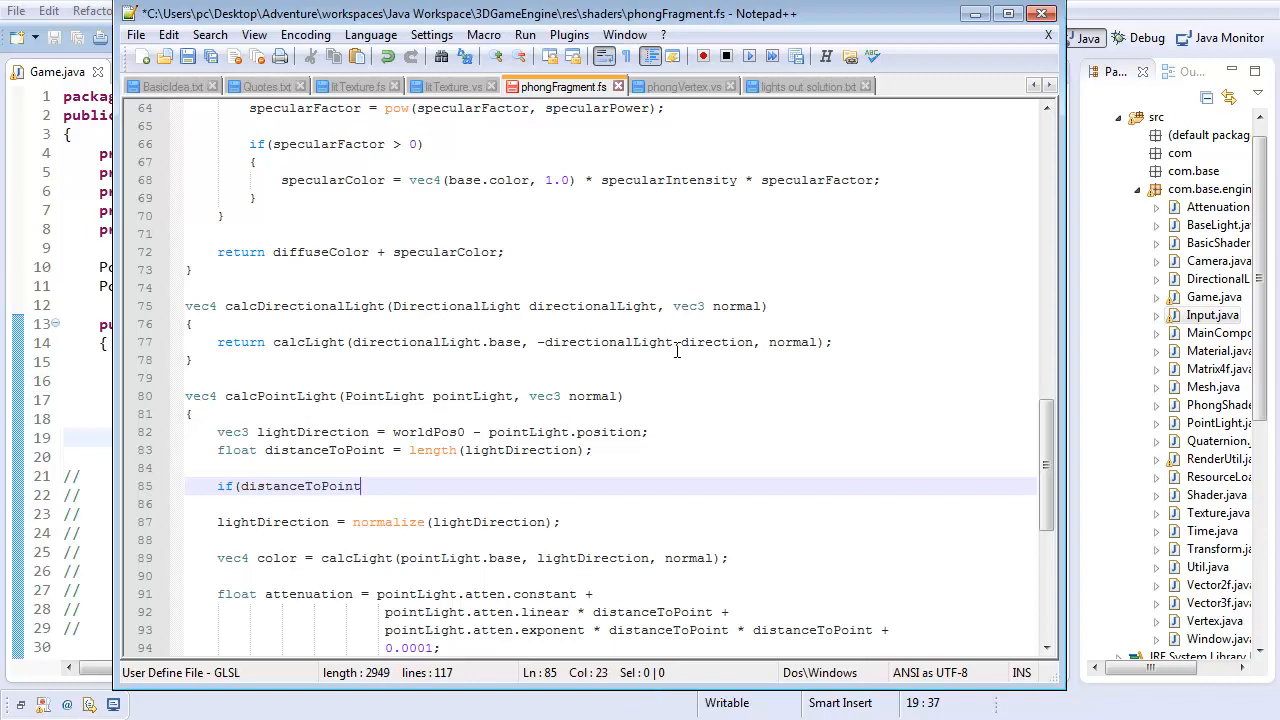
pyautogui.write('> range')
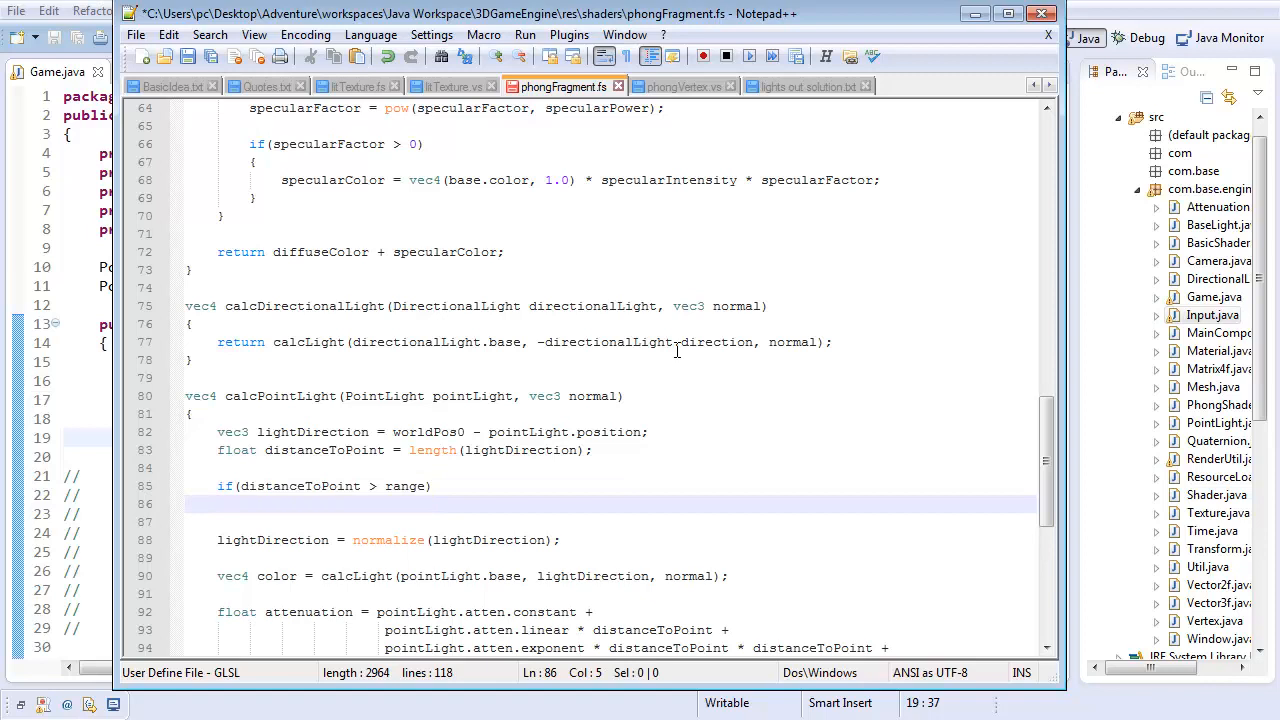
pyautogui.write('return')
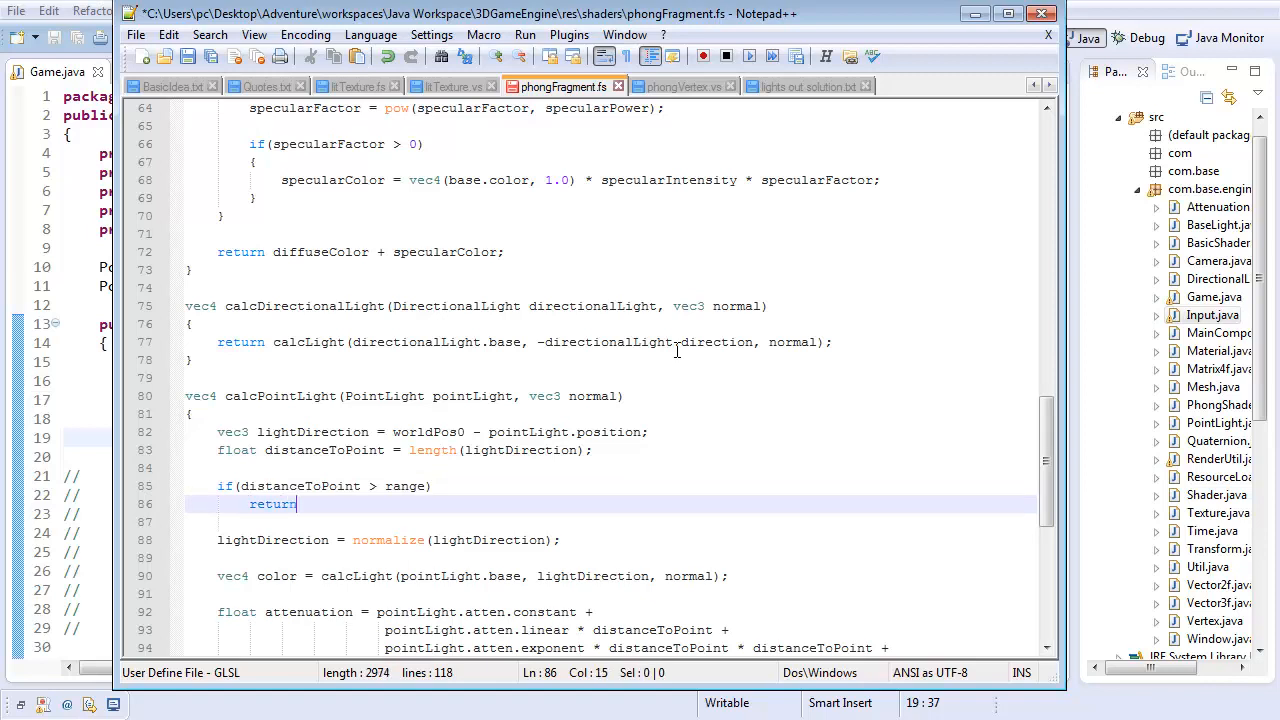
pyautogui.write('vec4')
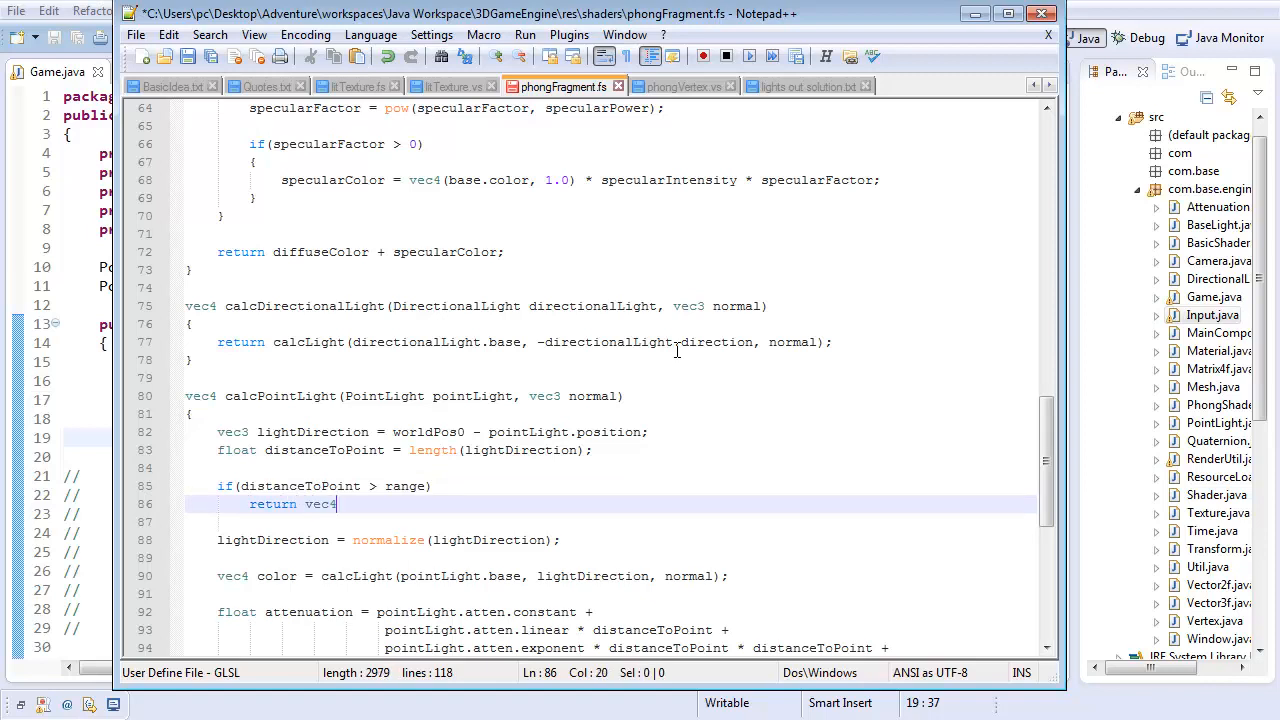
pyautogui.write('(0,0,0,0')
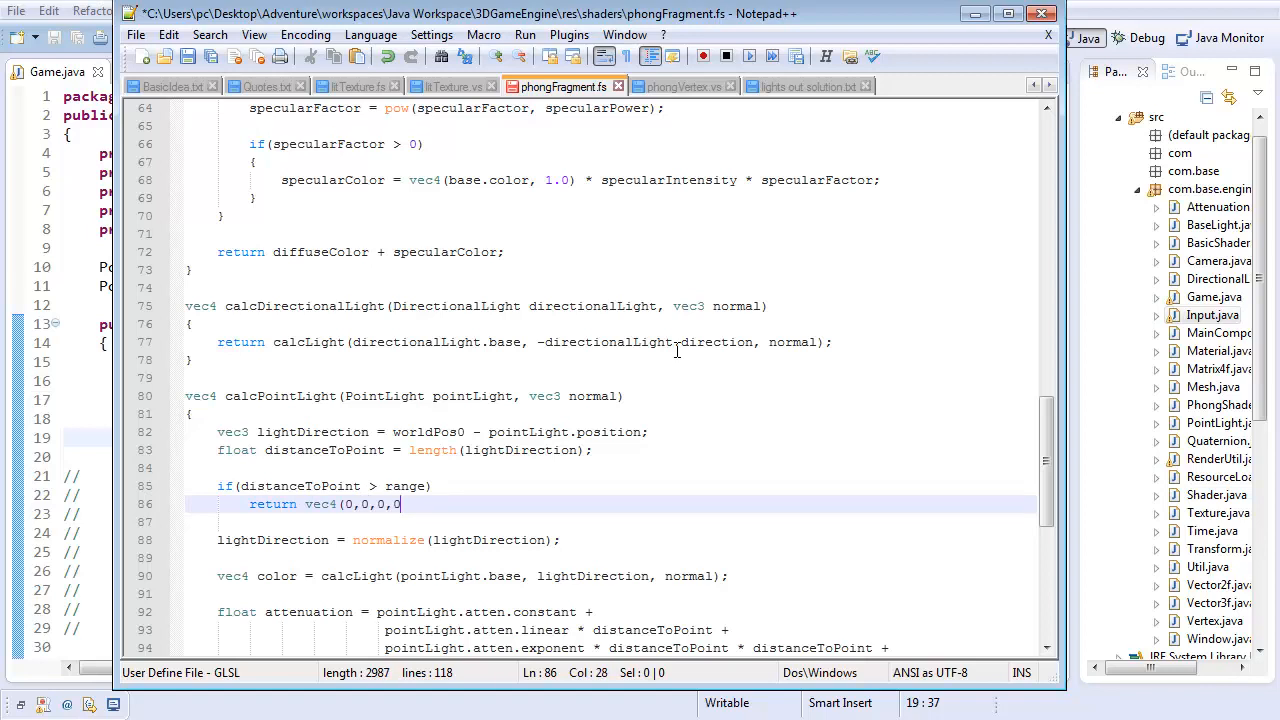
pyautogui.write(');')
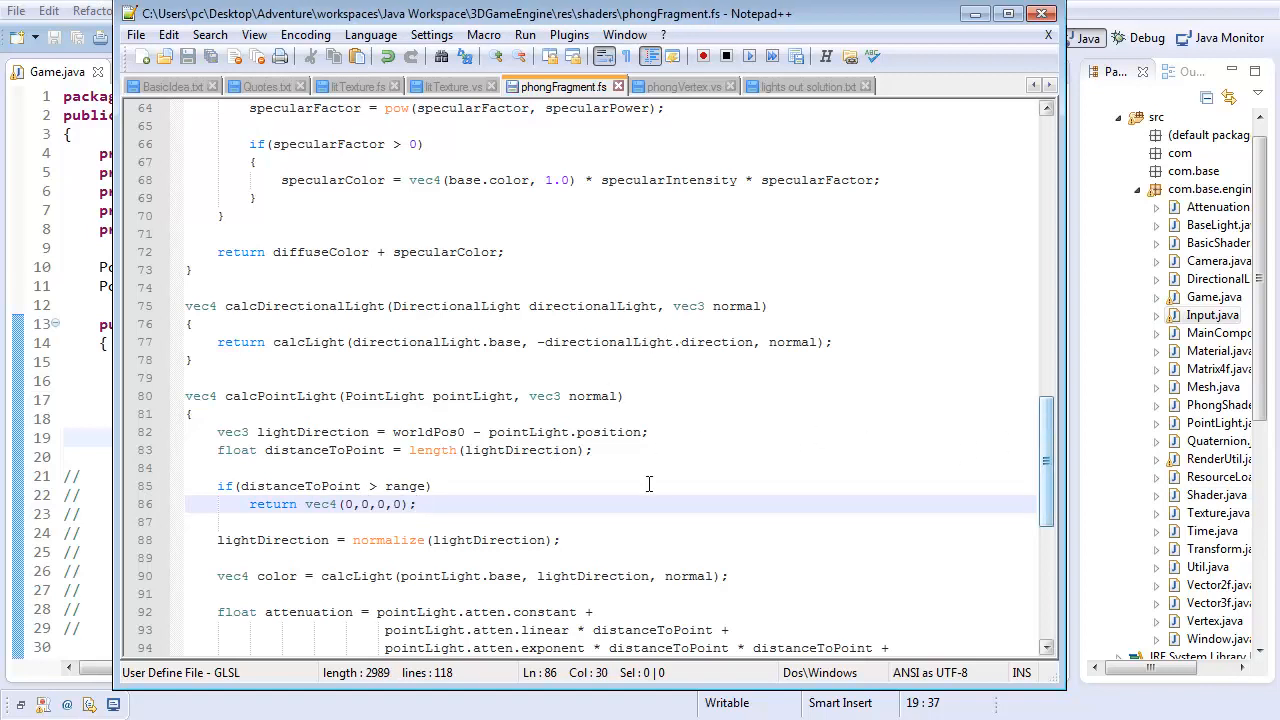
pyautogui.scroll(-3)
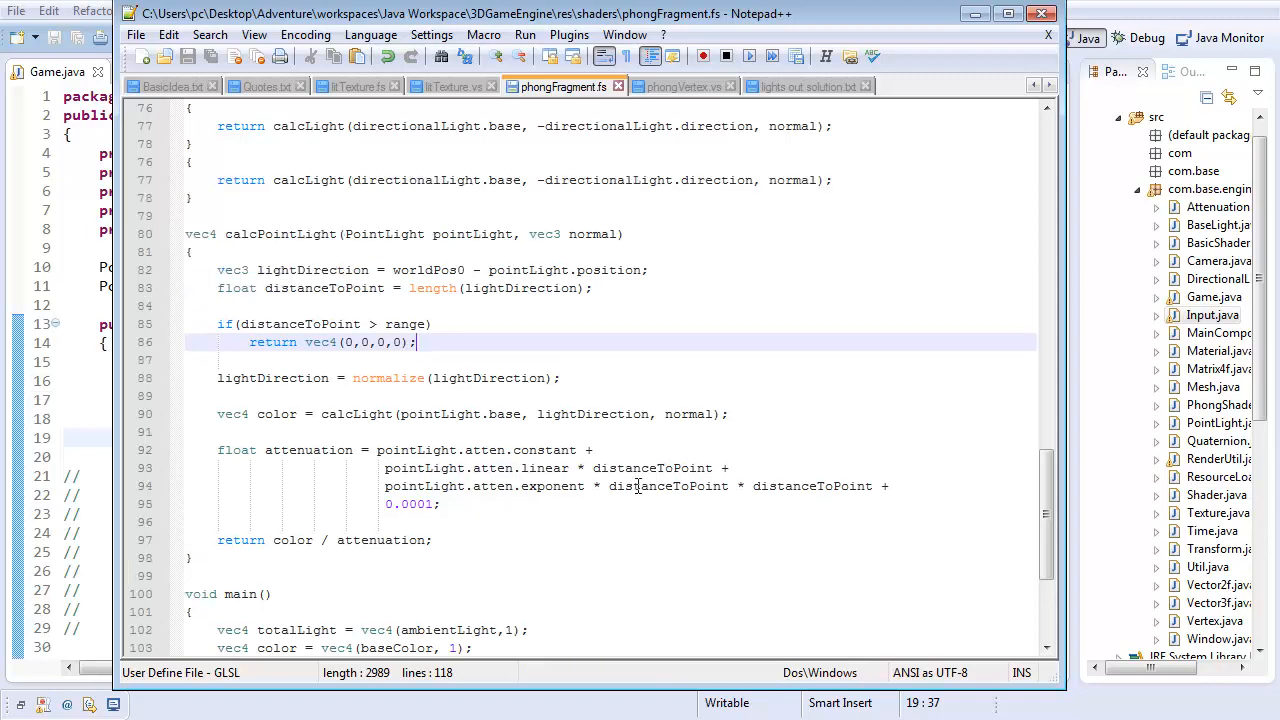
pyautogui.scroll(3)
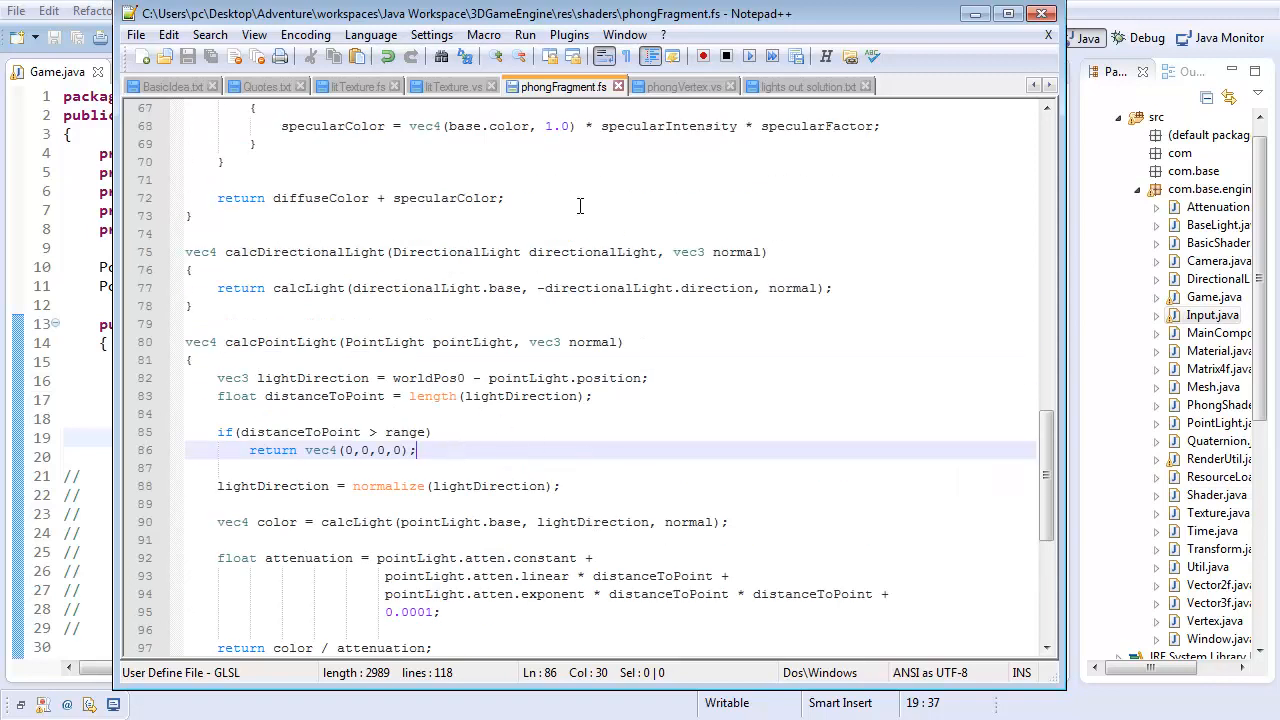
pyautogui.scroll(-3)
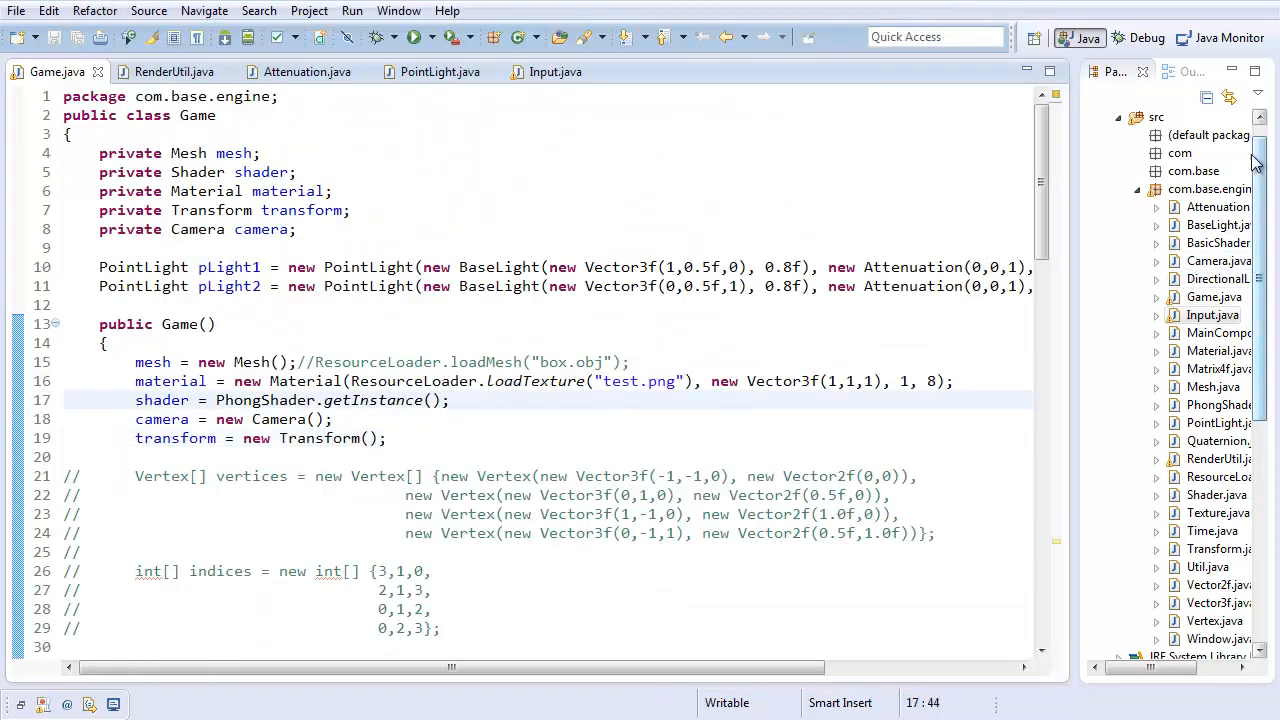
pyautogui.moveTo(1225, 458)
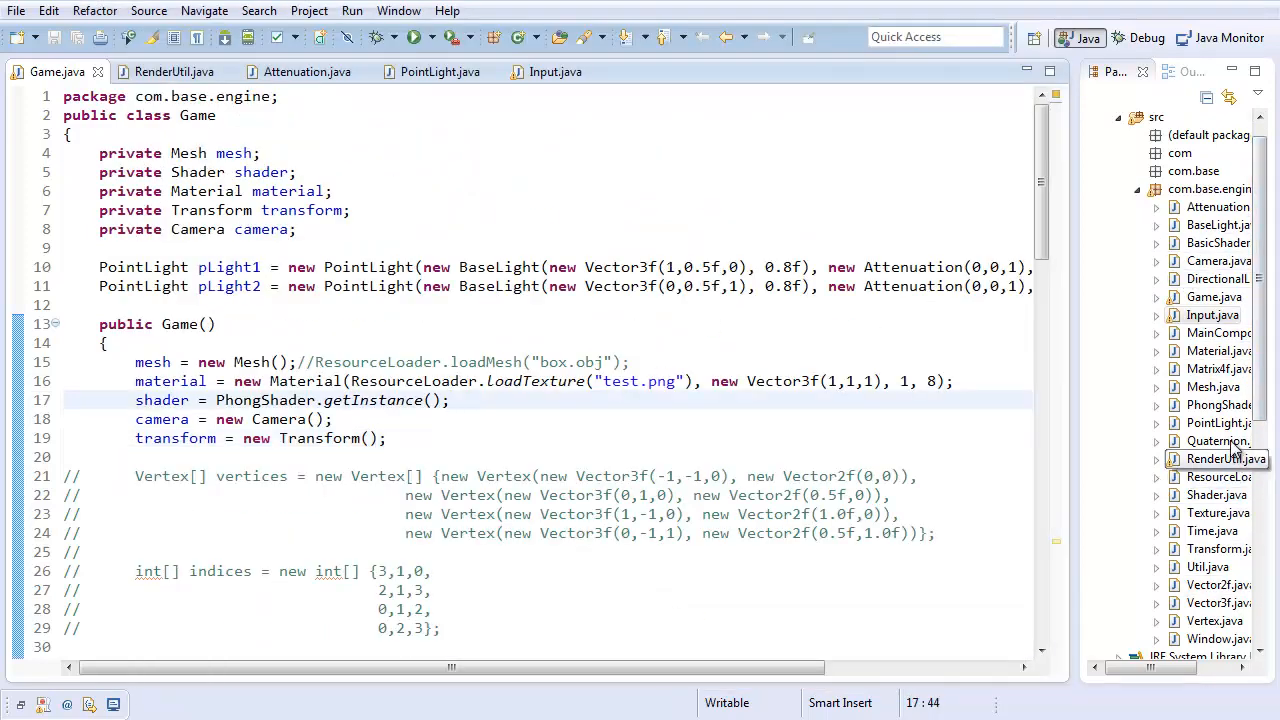
# Step: Add a private float range field and a float range constructor parameter assigned to this.range
pyautogui.click(439, 71)
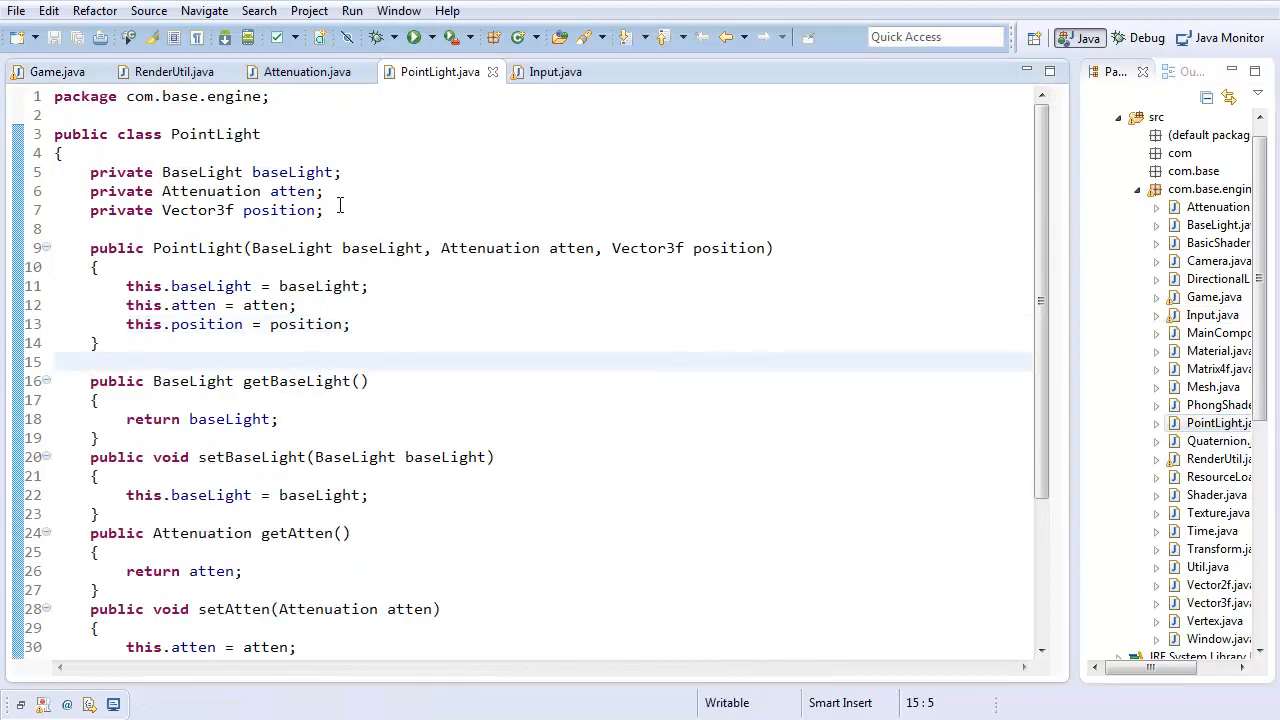
pyautogui.write('private')
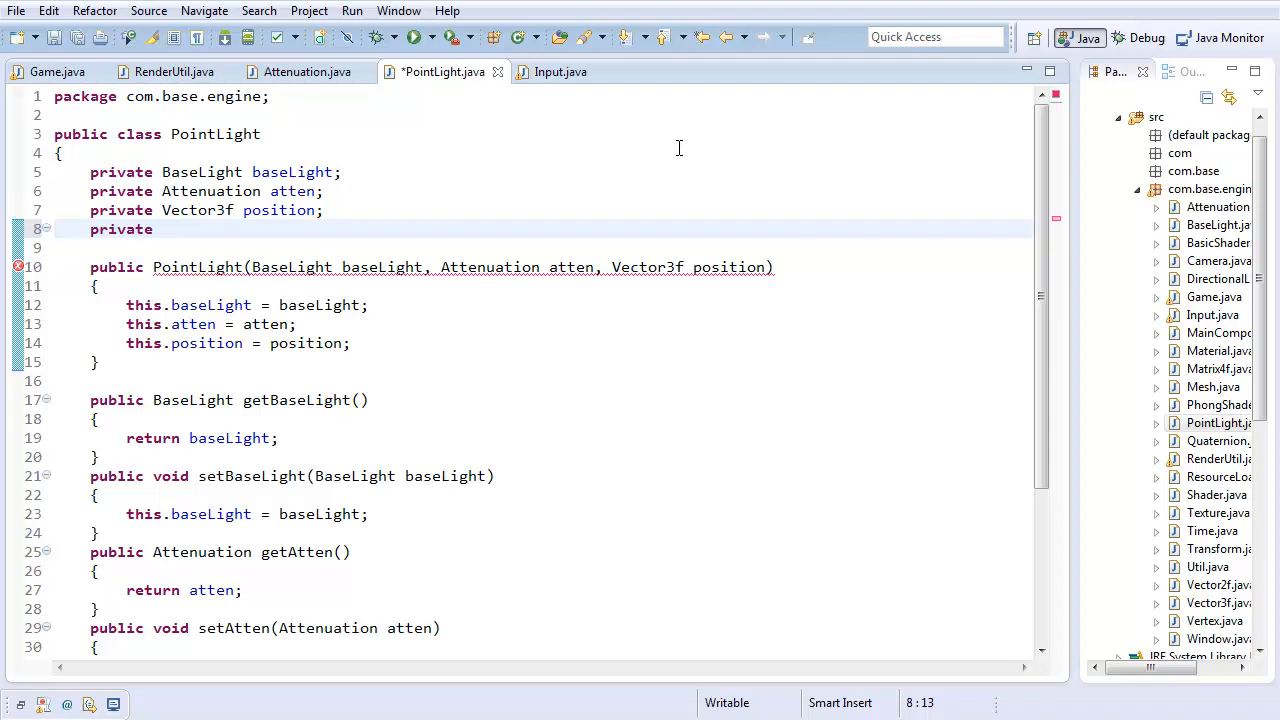
pyautogui.write('float')
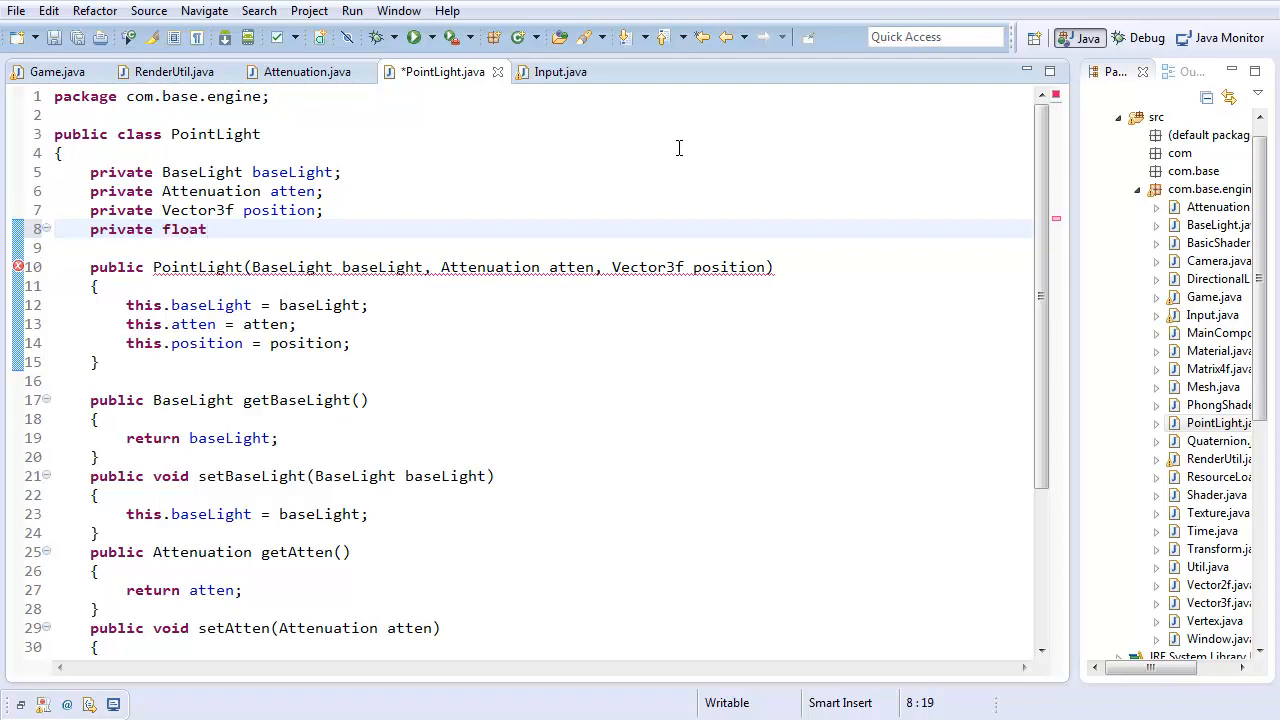
pyautogui.write('range;')
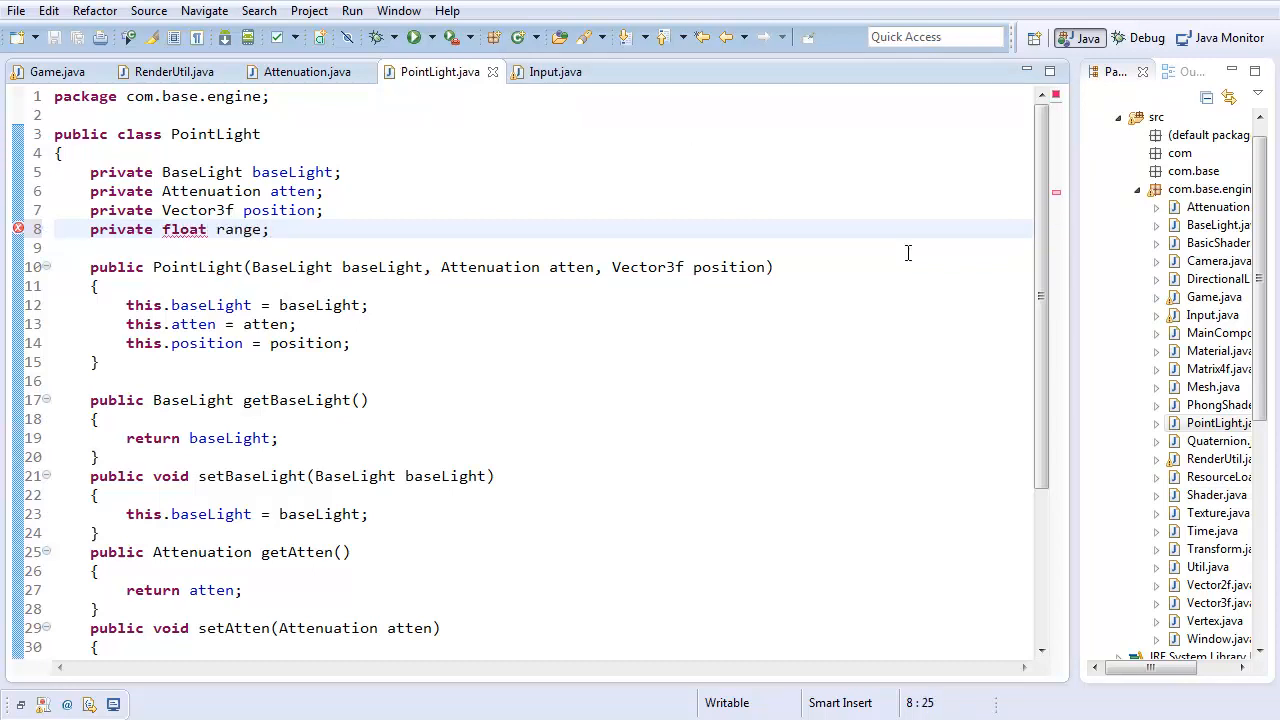
pyautogui.write(', float range')
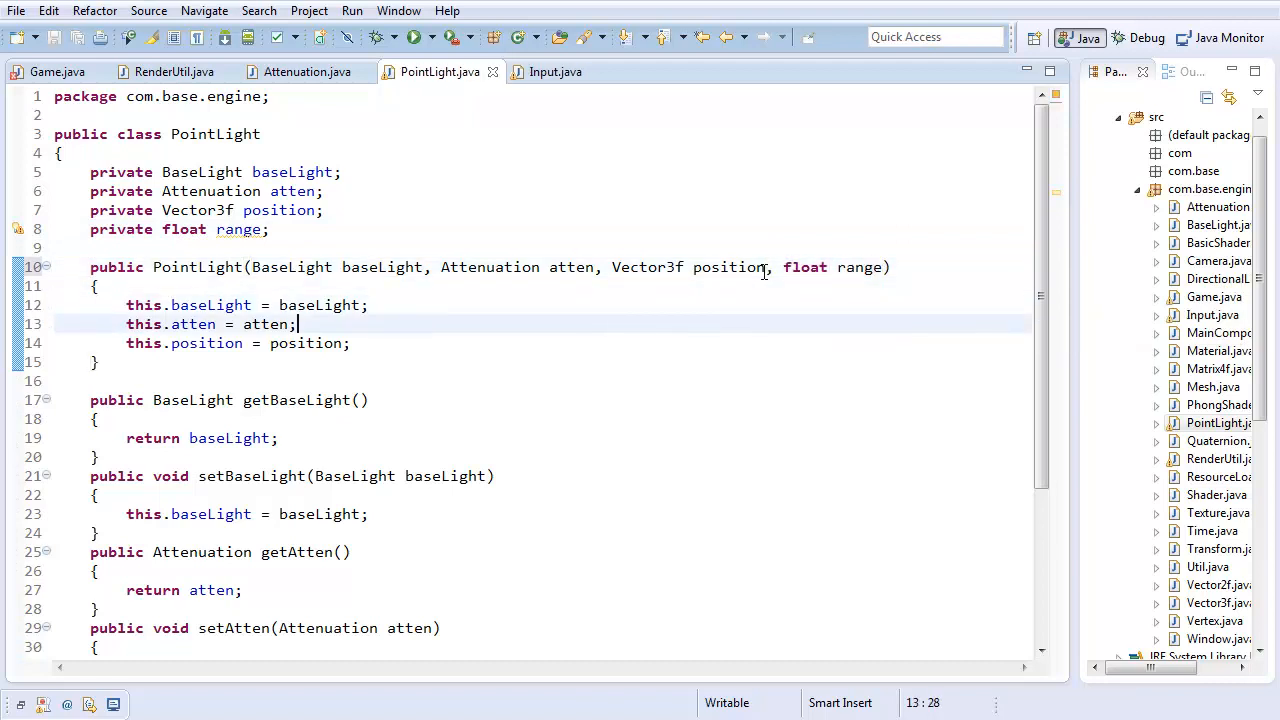
pyautogui.write('this.range = range;')
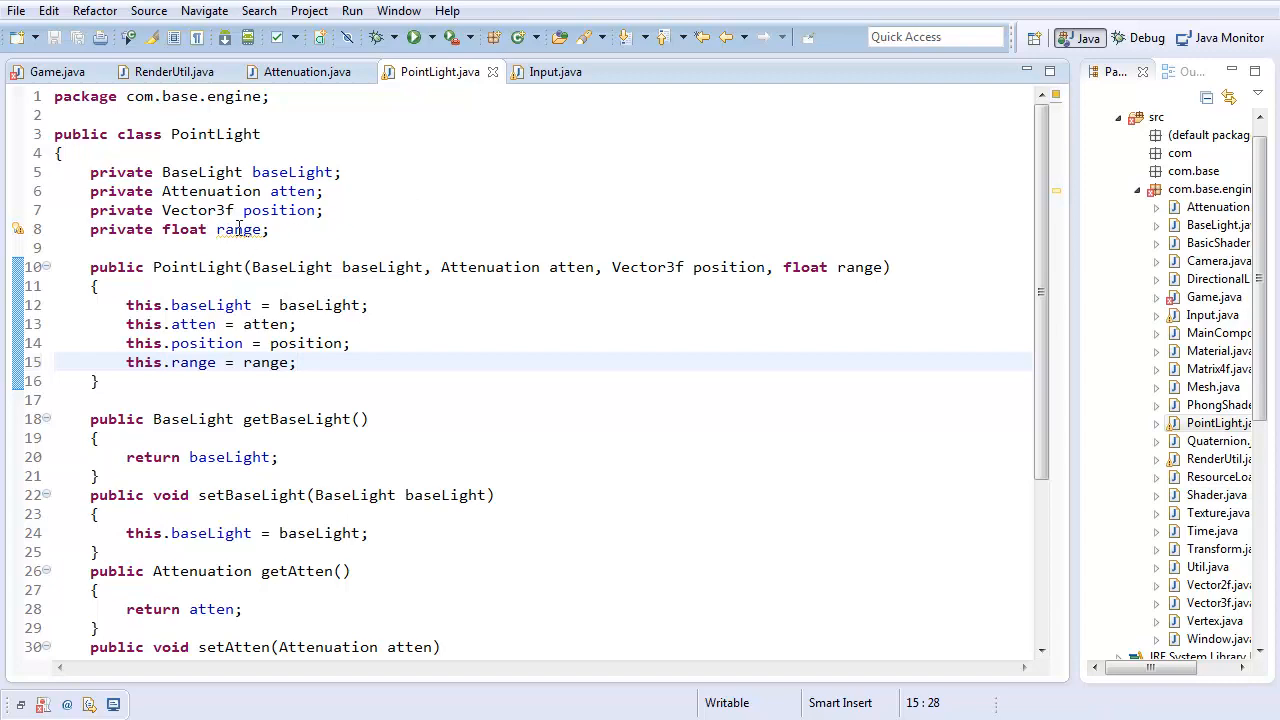
# Step: Apply a source action to the range field, then close PointLight.java
pyautogui.rightClick(240, 229)
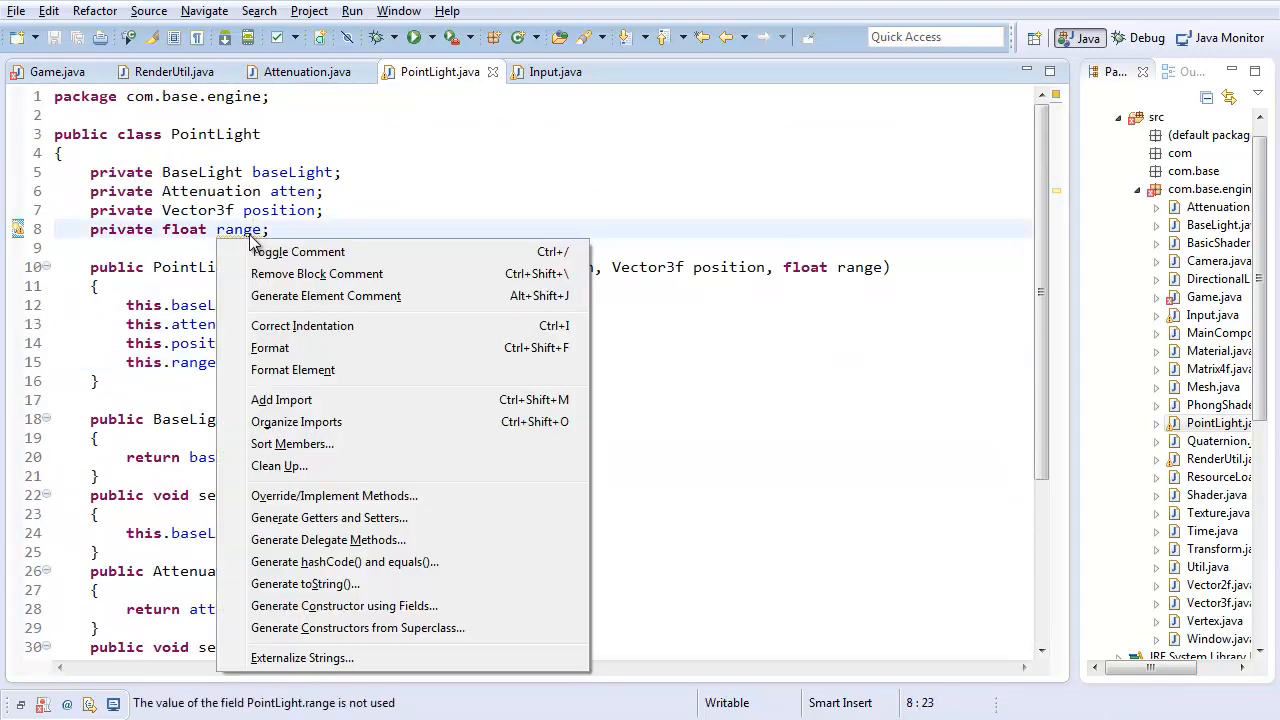
pyautogui.click(329, 517)
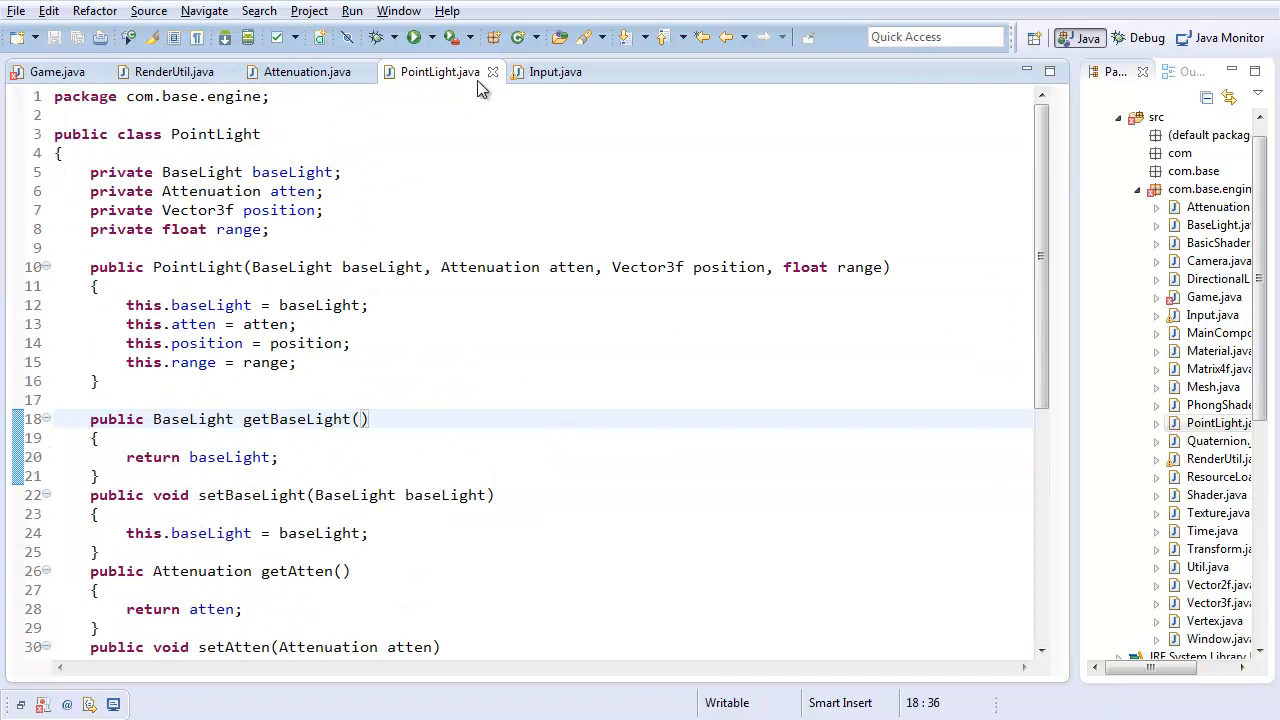
pyautogui.click(57, 71)
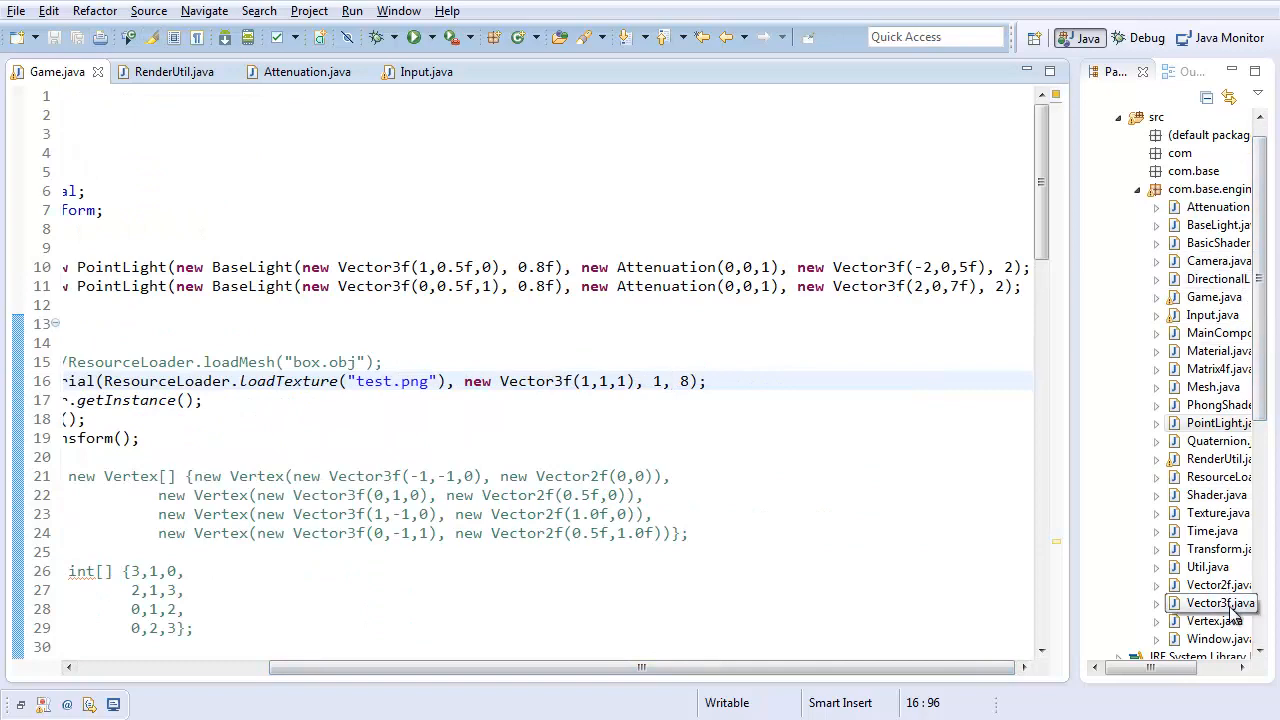
# Step: Open PhongShader.java and add addUniform("pointLights[" + i + "].range") in the constructor loop
pyautogui.doubleClick(1218, 404)
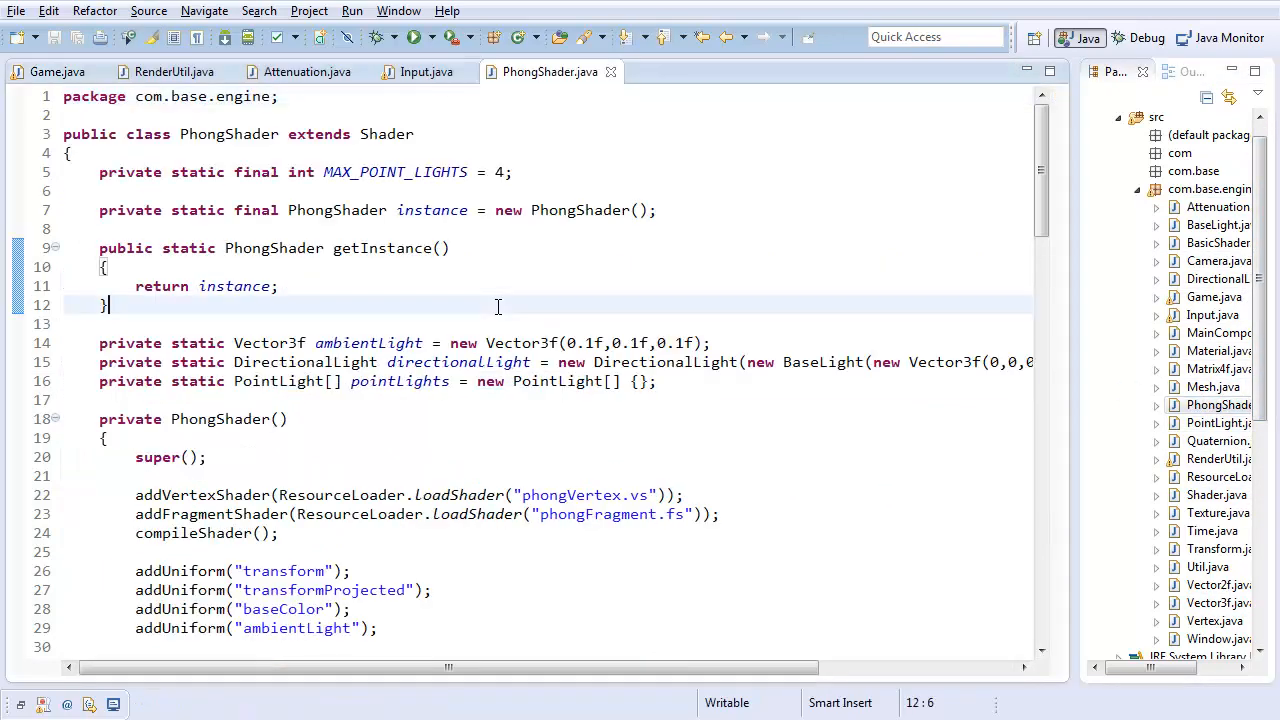
pyautogui.scroll(-3)
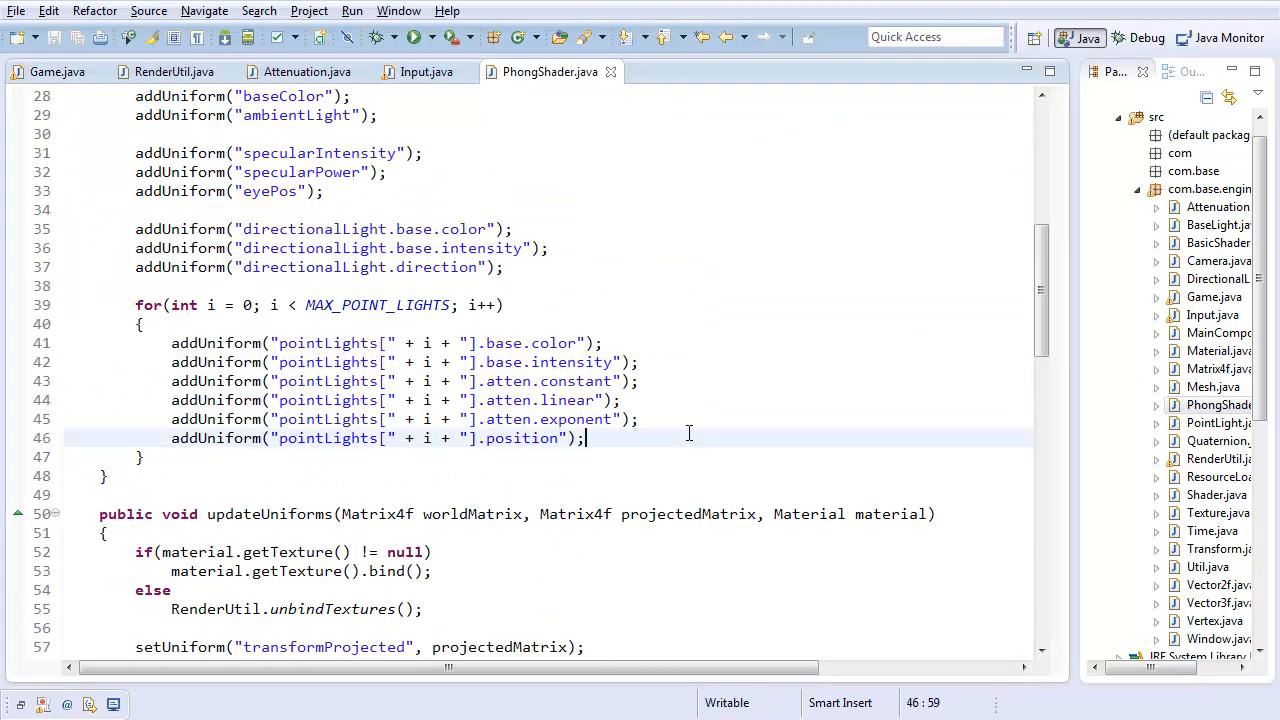
pyautogui.write('addUniform("point')
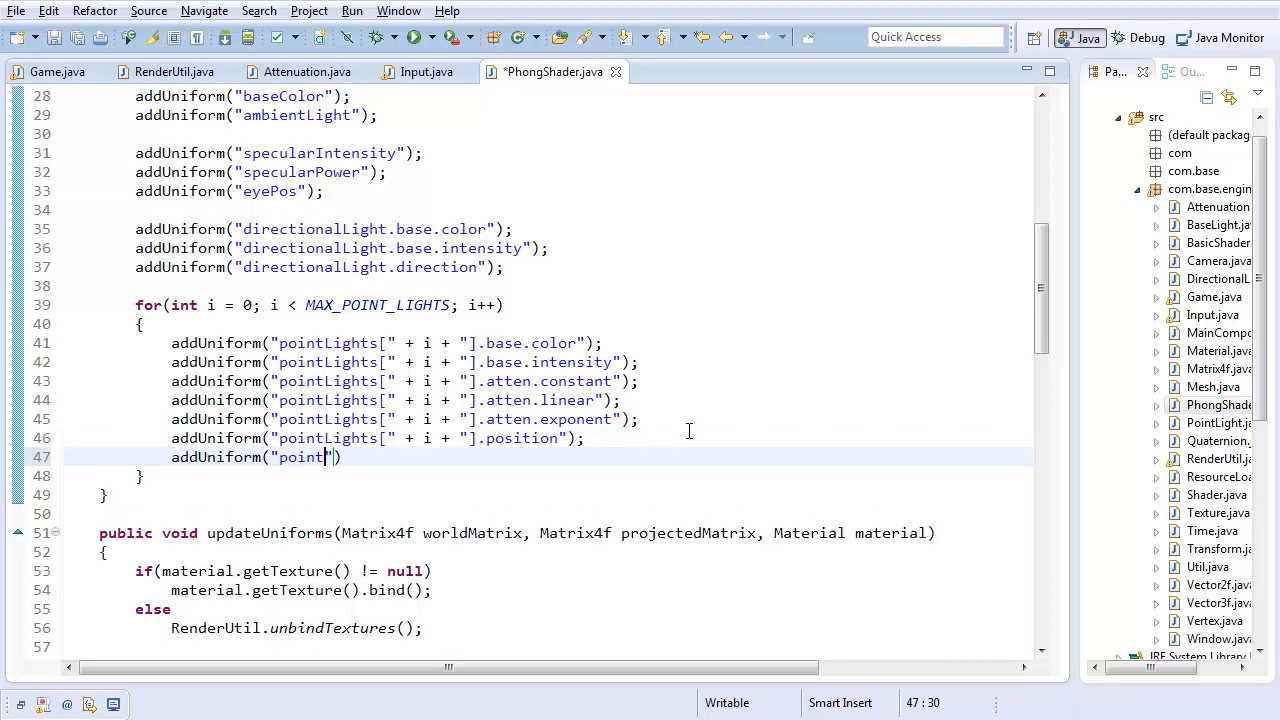
pyautogui.write('Lights[" + i')
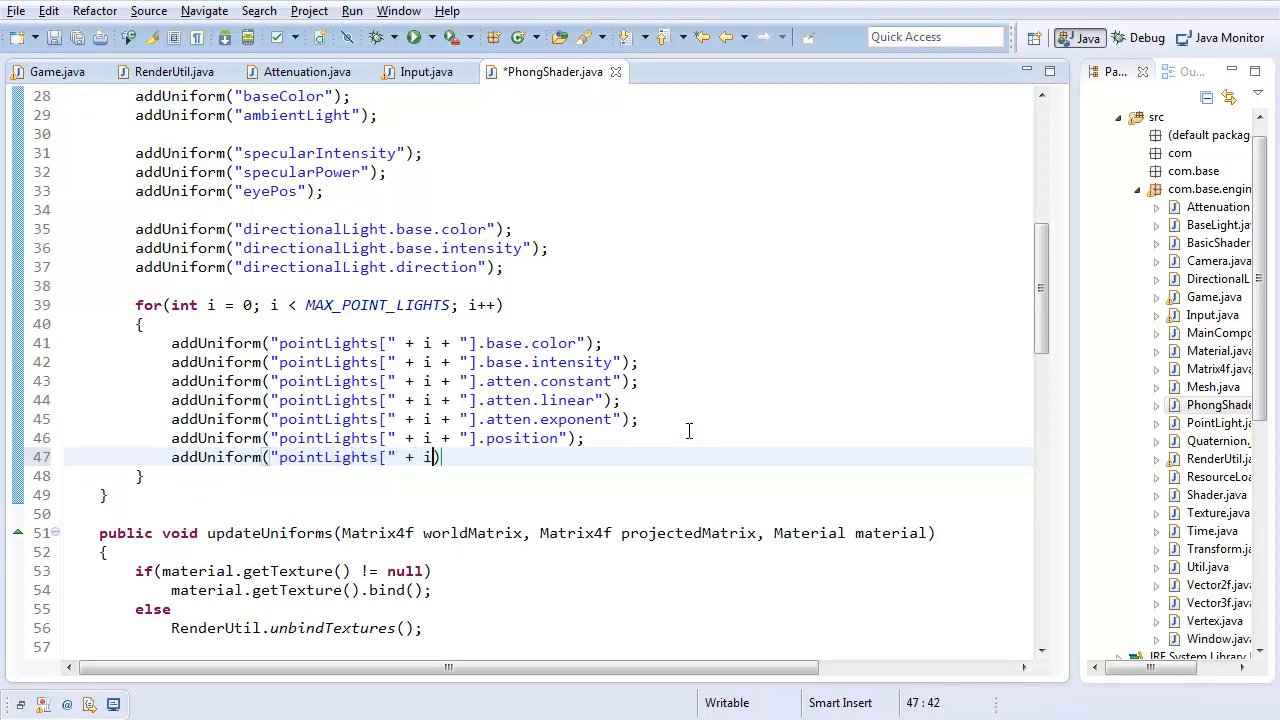
pyautogui.write('"].range"')
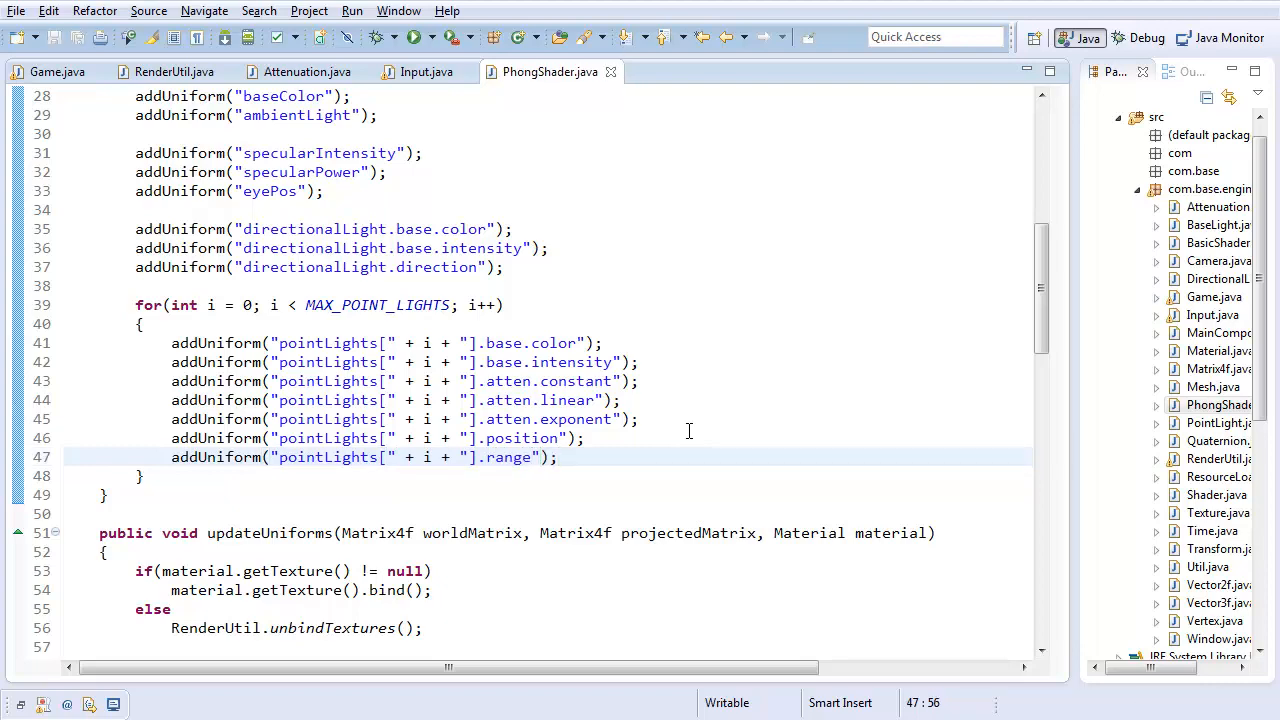
pyautogui.scroll(-3)
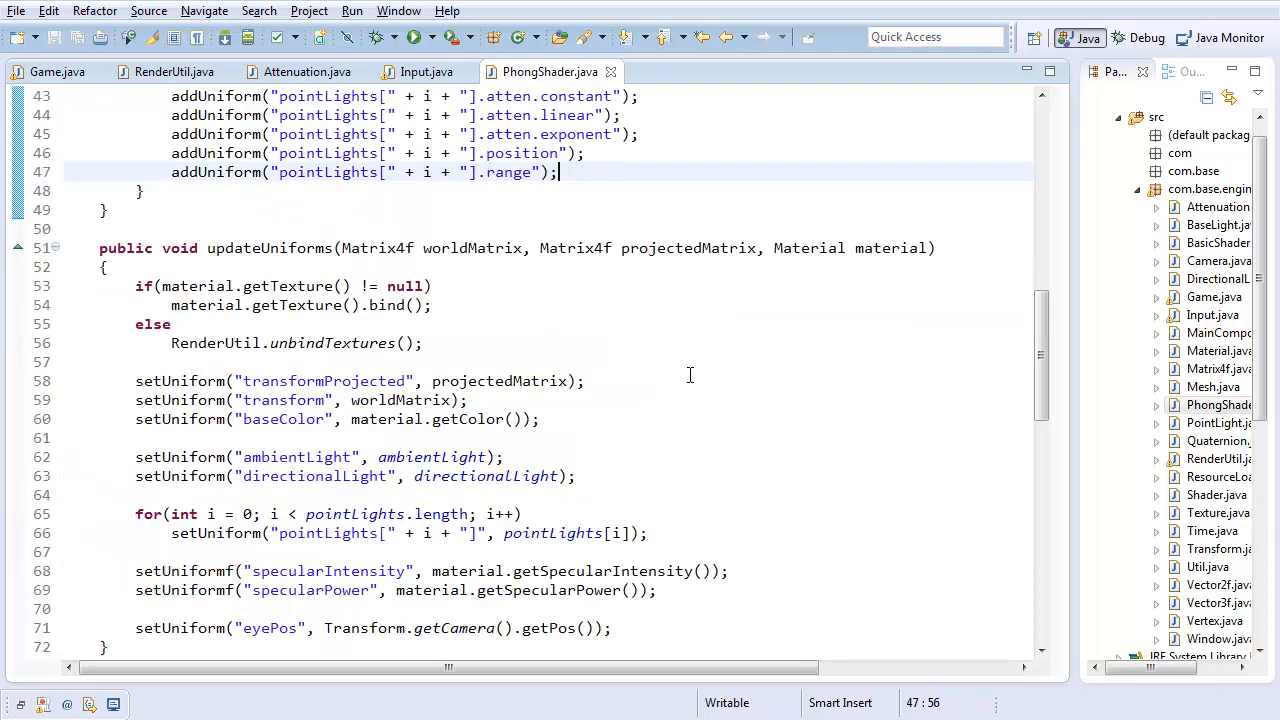
# Step: Add setUniformf(uniformName + ".range", pointLight.getRange()) to the point-light setUniform method
pyautogui.scroll(-3)
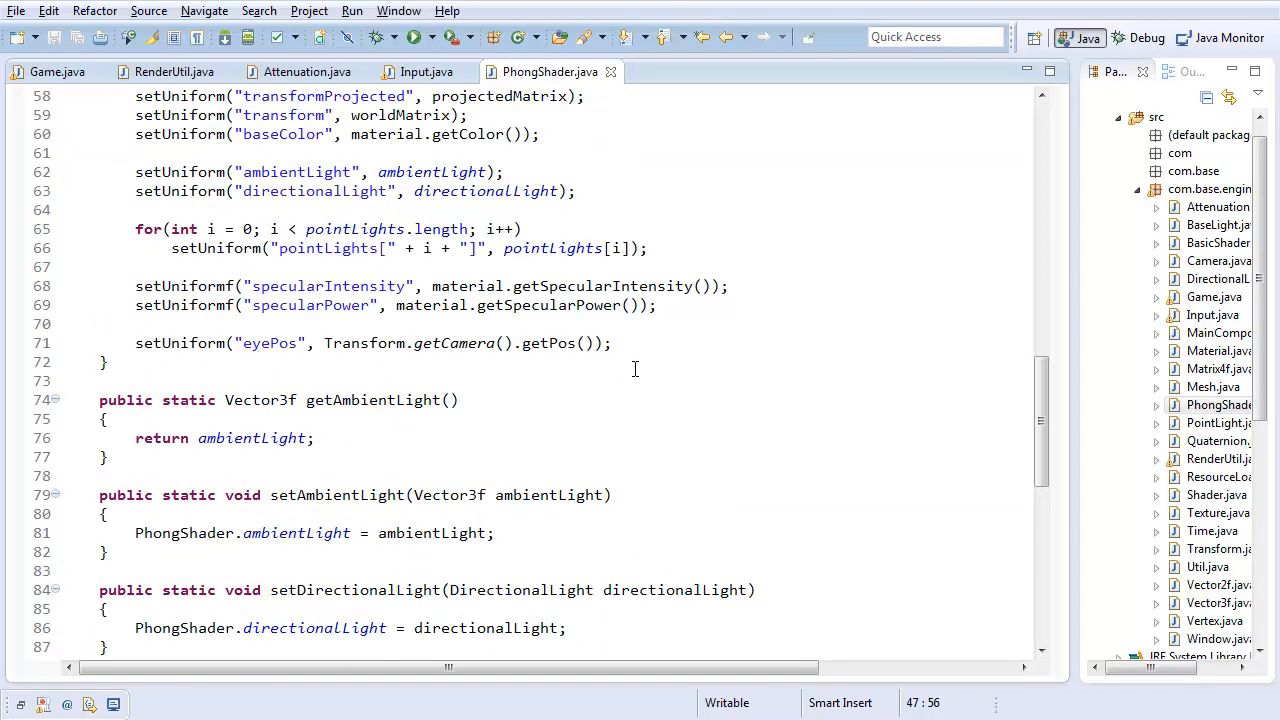
pyautogui.scroll(-3)
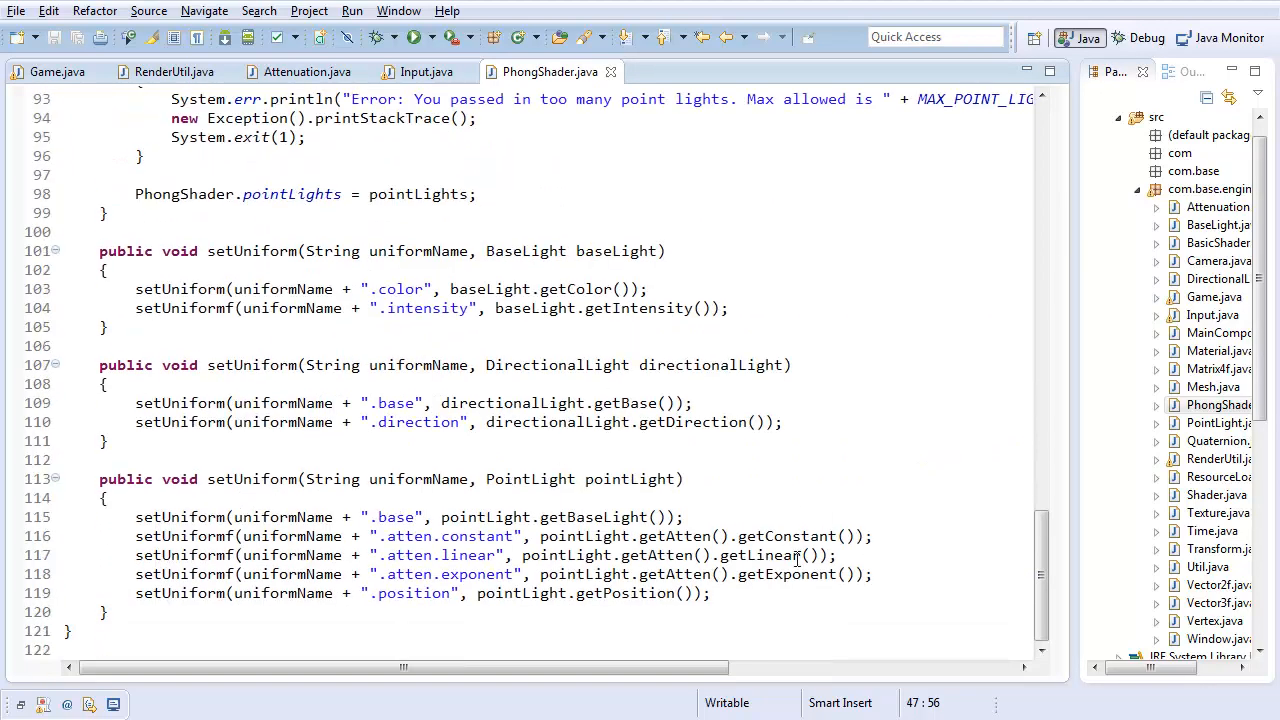
pyautogui.write('setUniformf(unif')
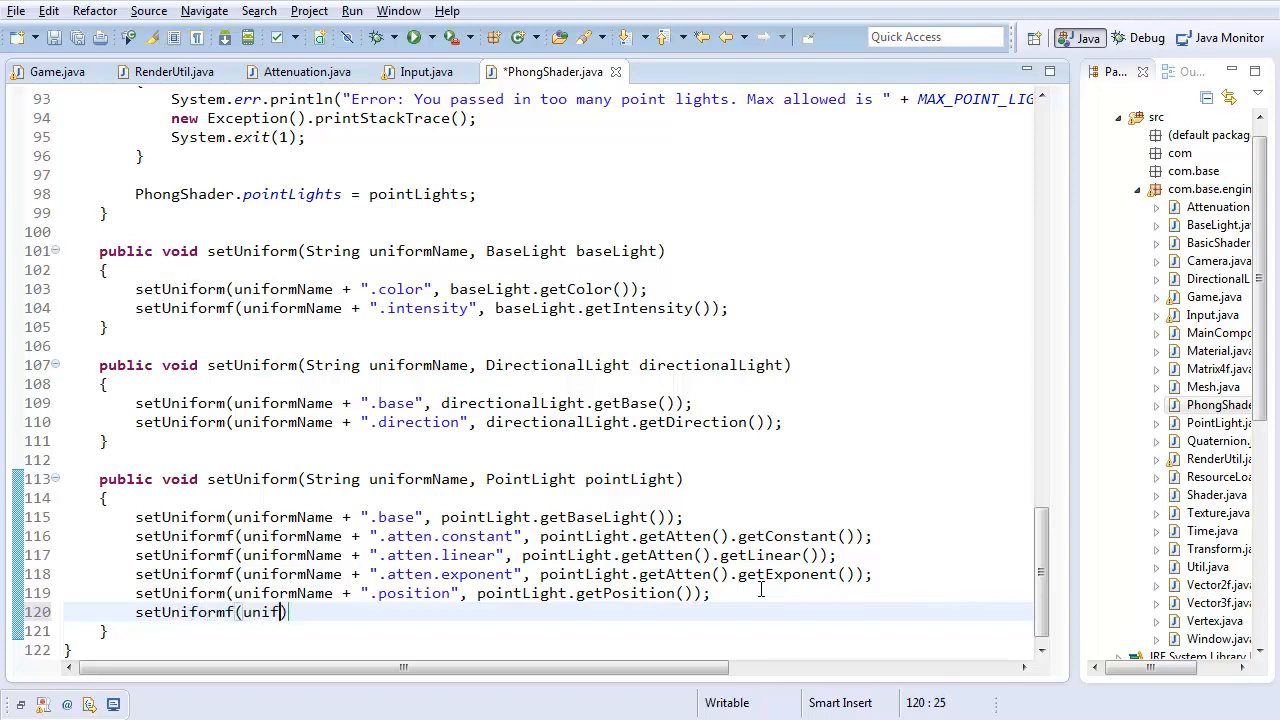
pyautogui.write('ormName + ".atten.exponent')
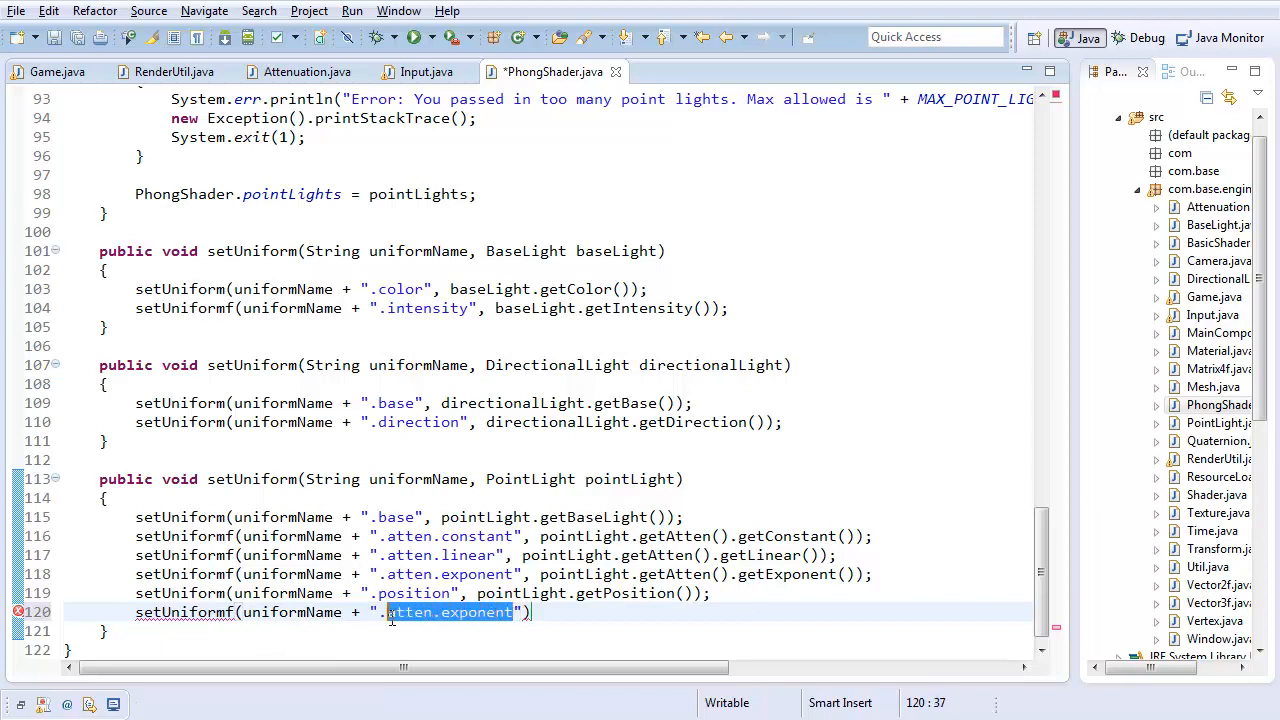
pyautogui.write('.range", pointLight.getRange(')
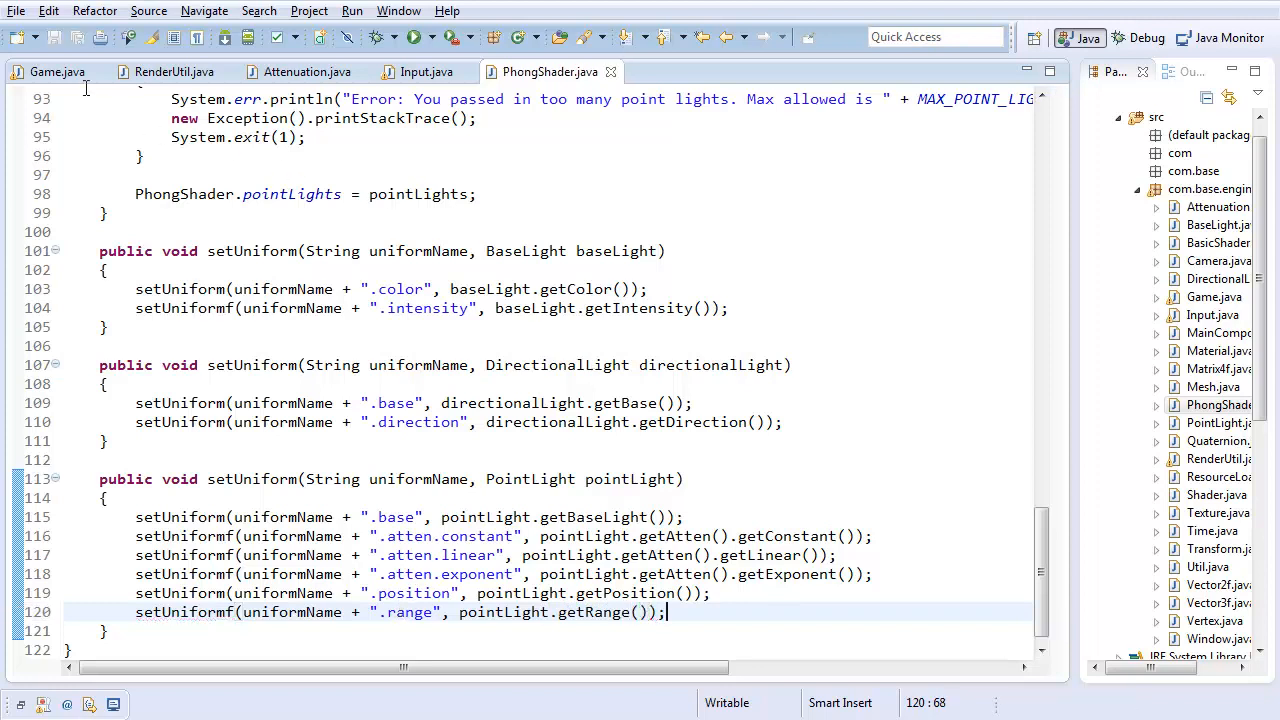
pyautogui.moveTo(416, 37)
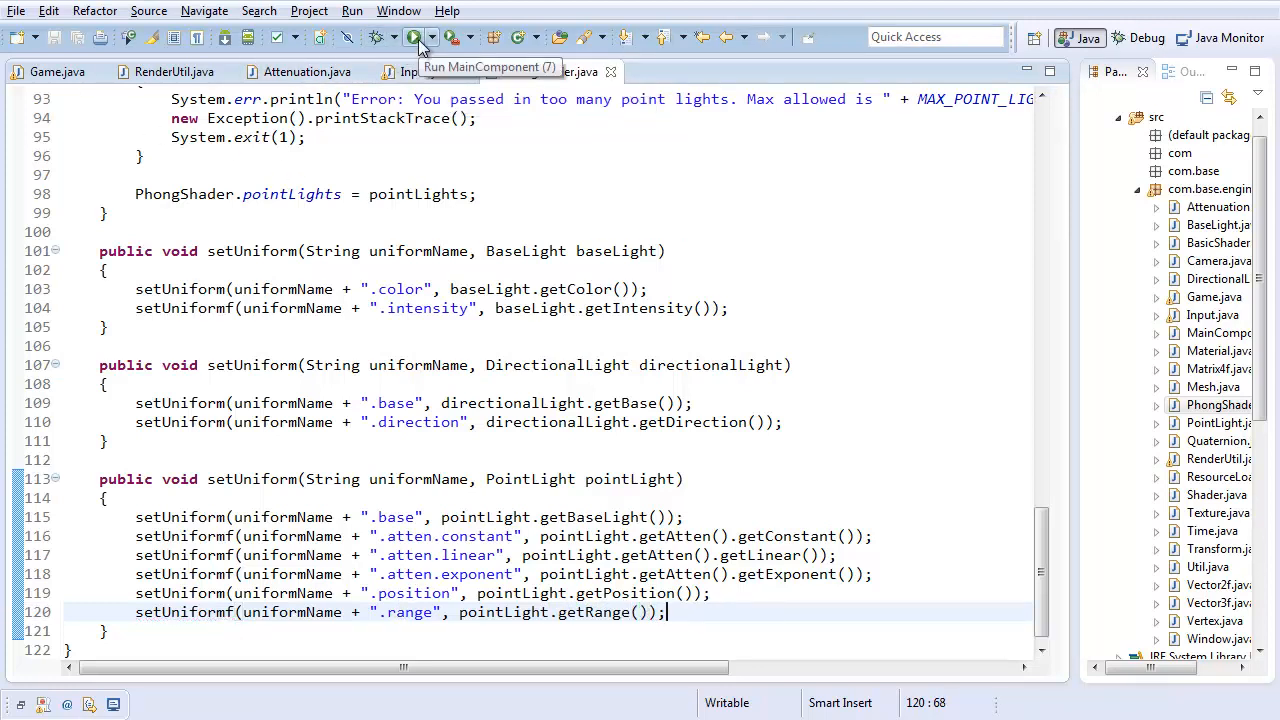
pyautogui.click(417, 37)
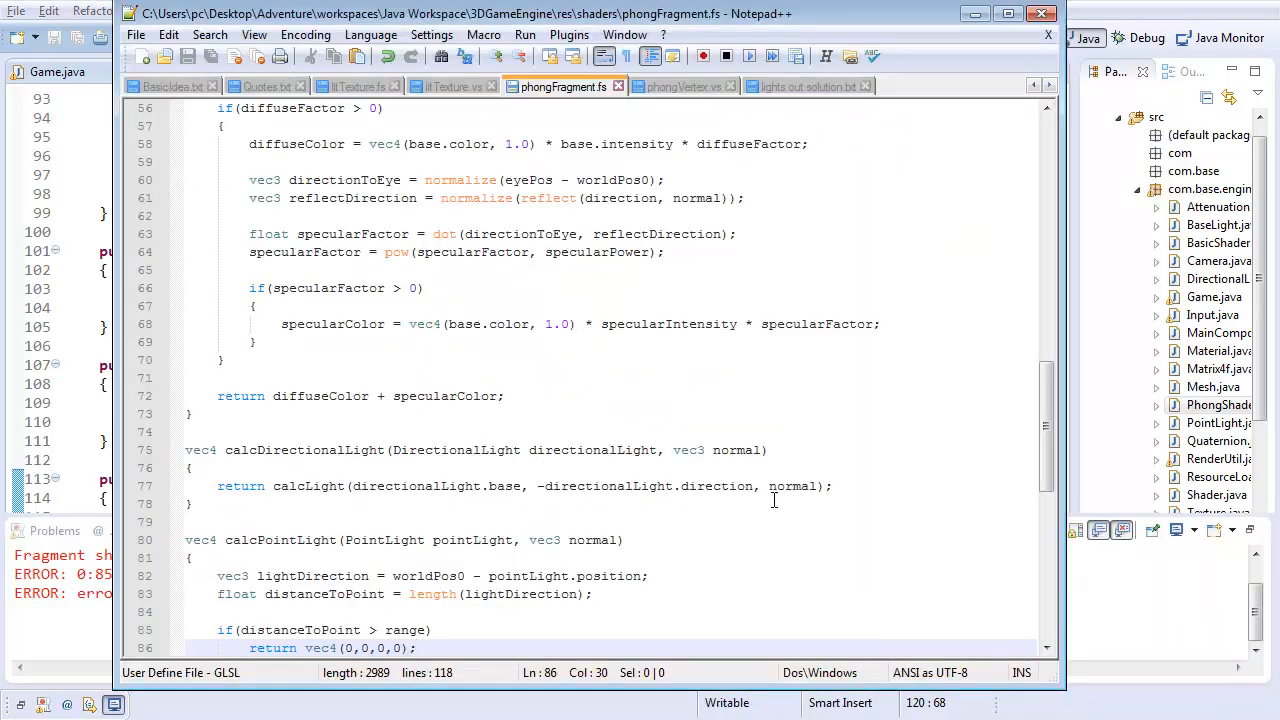
pyautogui.moveTo(595, 353)
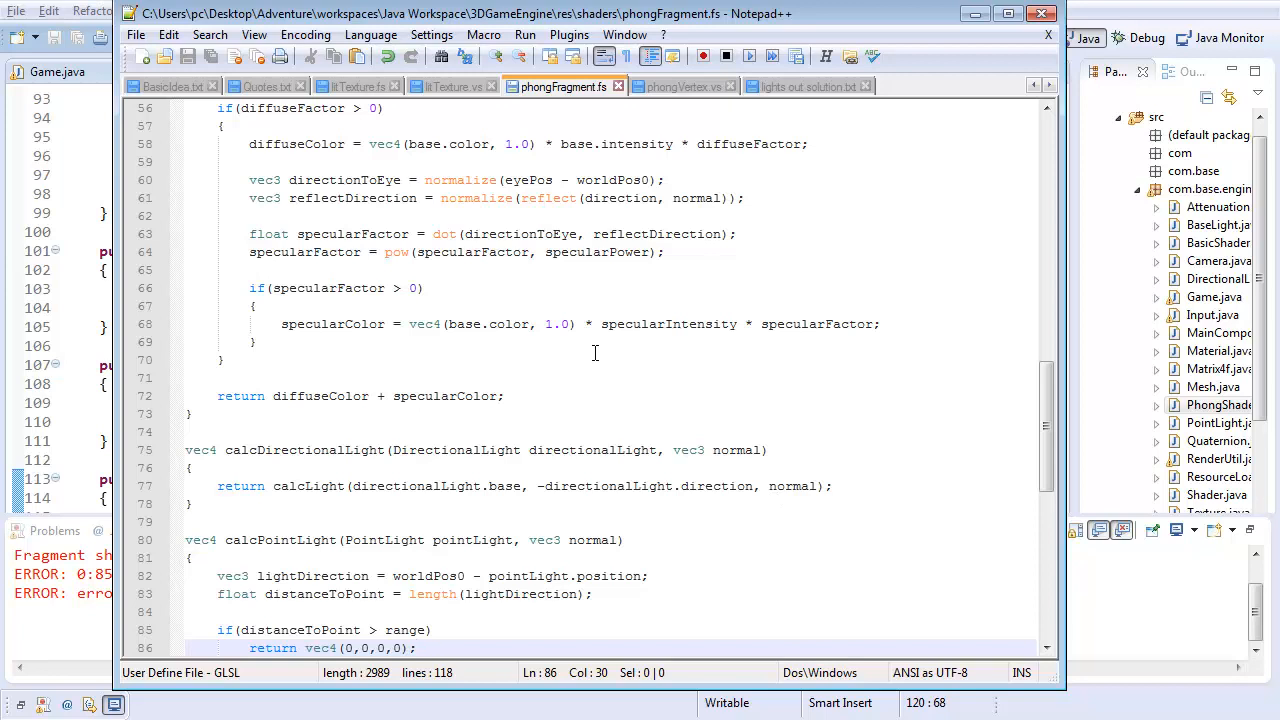
pyautogui.scroll(-3)
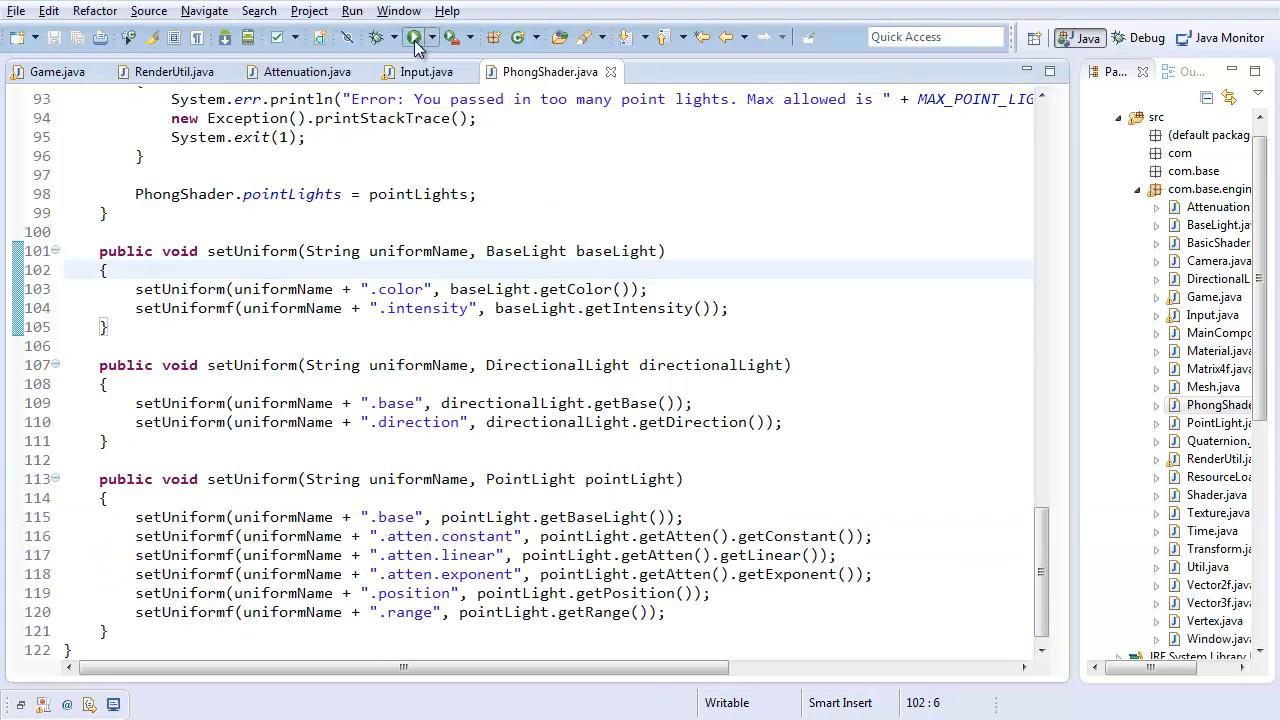
# Step: Run MainComponent twice to view the range-6 orange and blue lights, closing each 3D Engine window
pyautogui.click(413, 37)
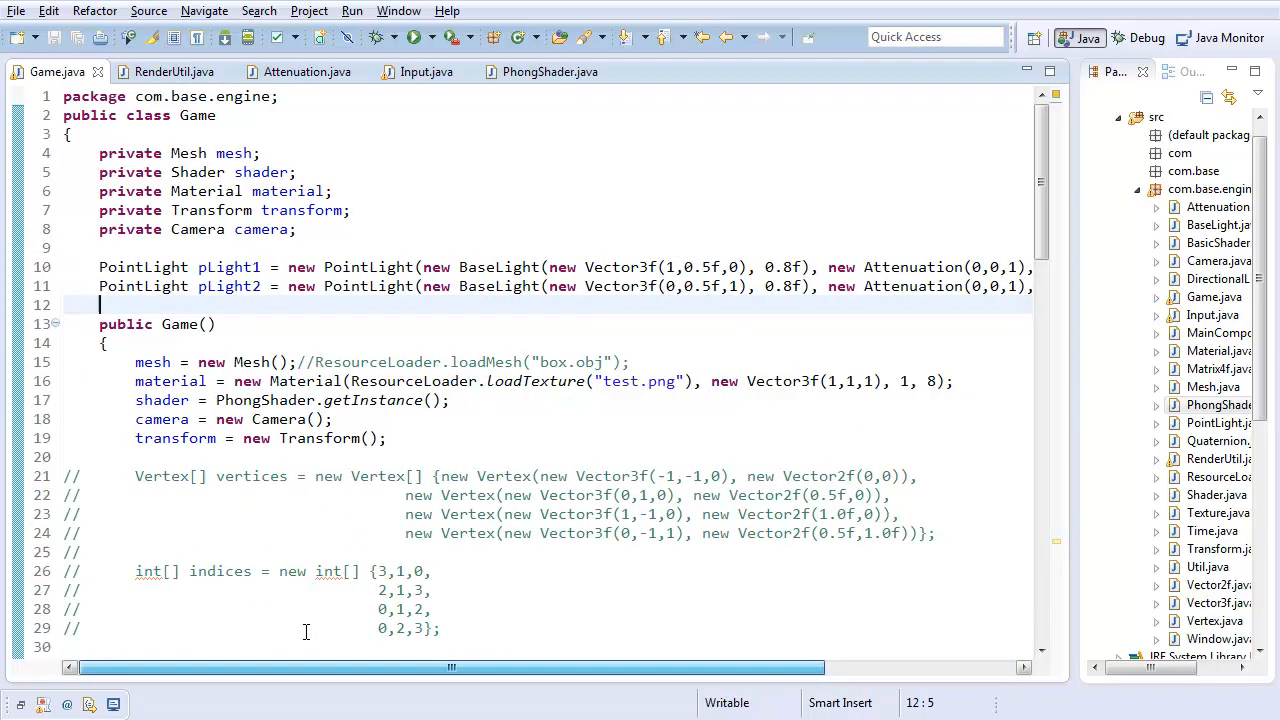
pyautogui.click(418, 37)
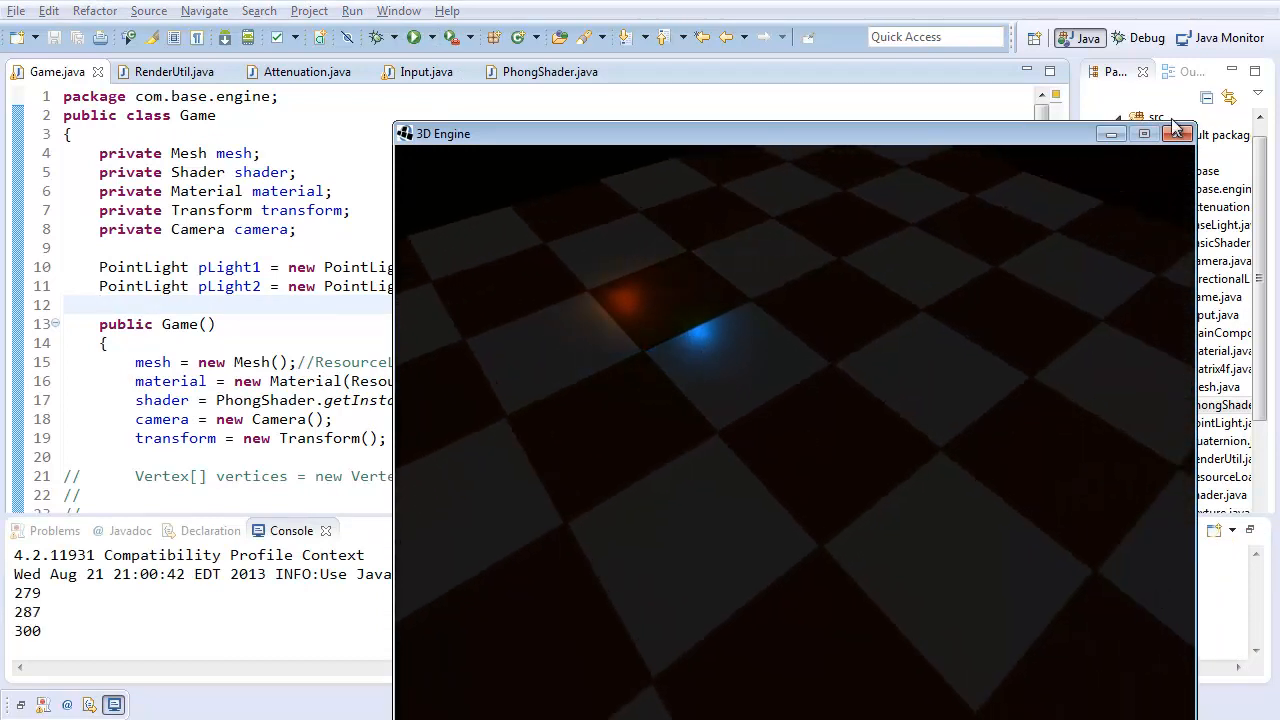
pyautogui.click(1178, 133)
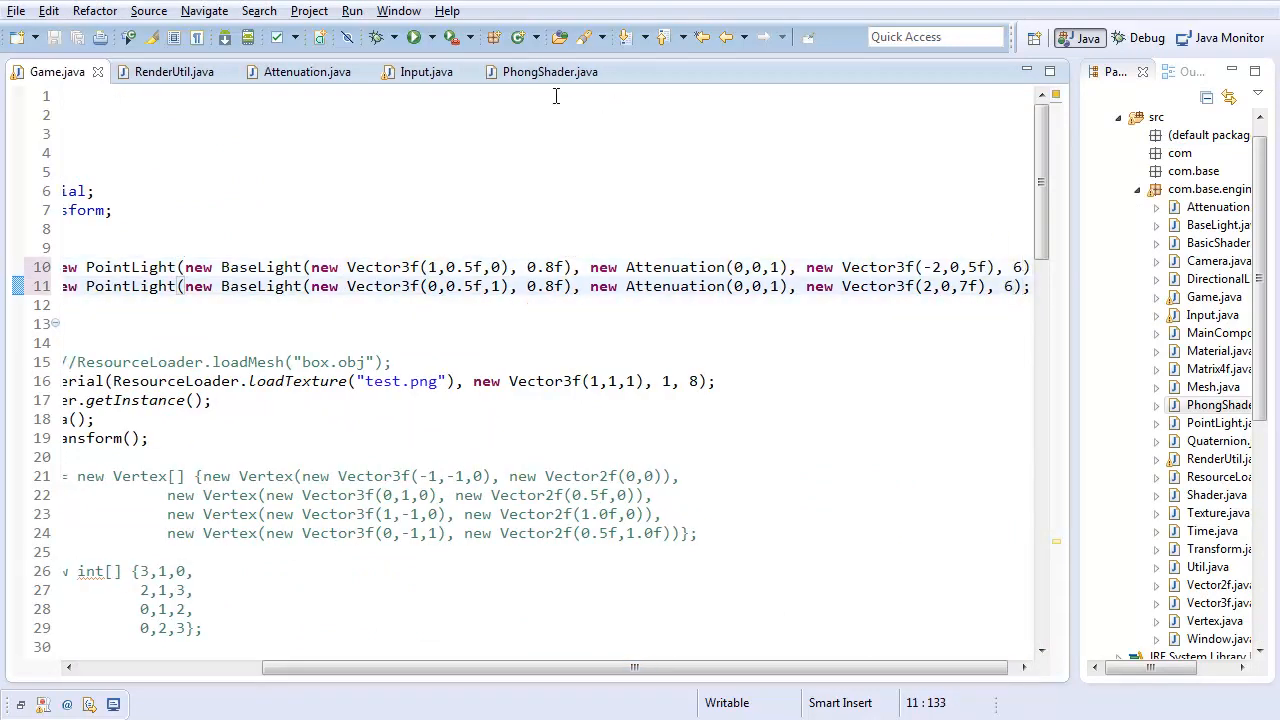
pyautogui.click(410, 37)
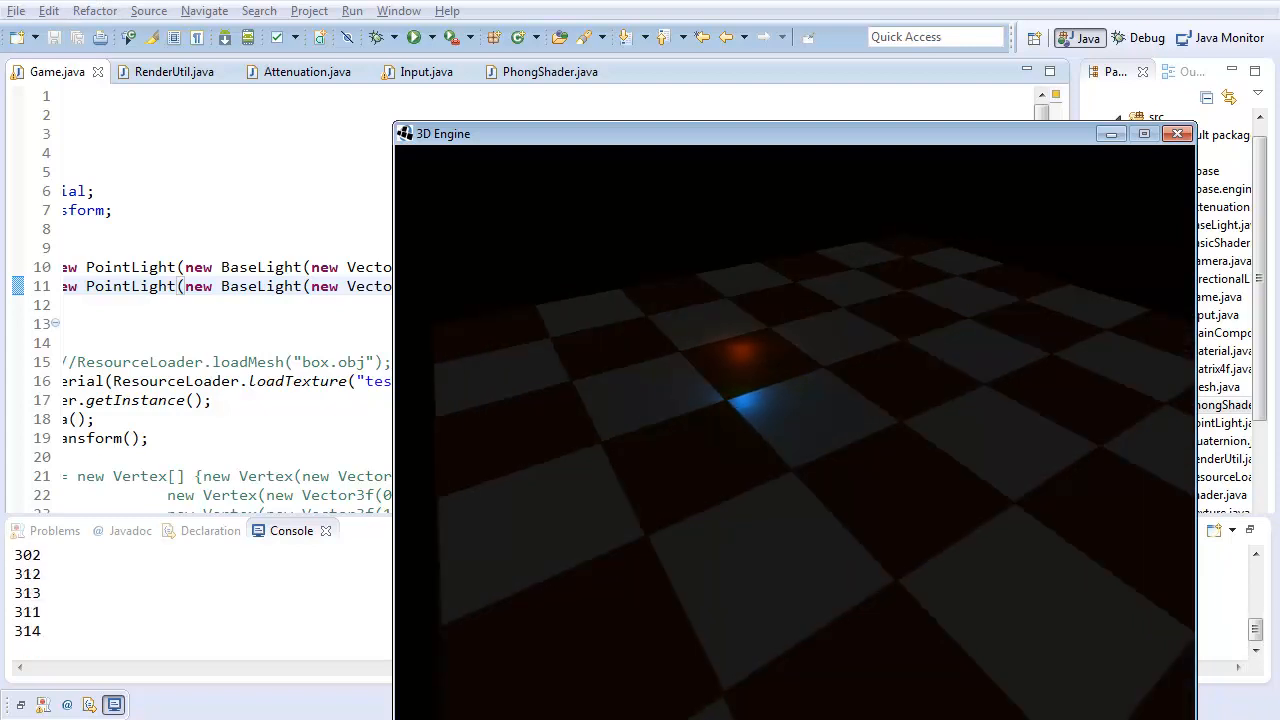
pyautogui.click(1177, 133)
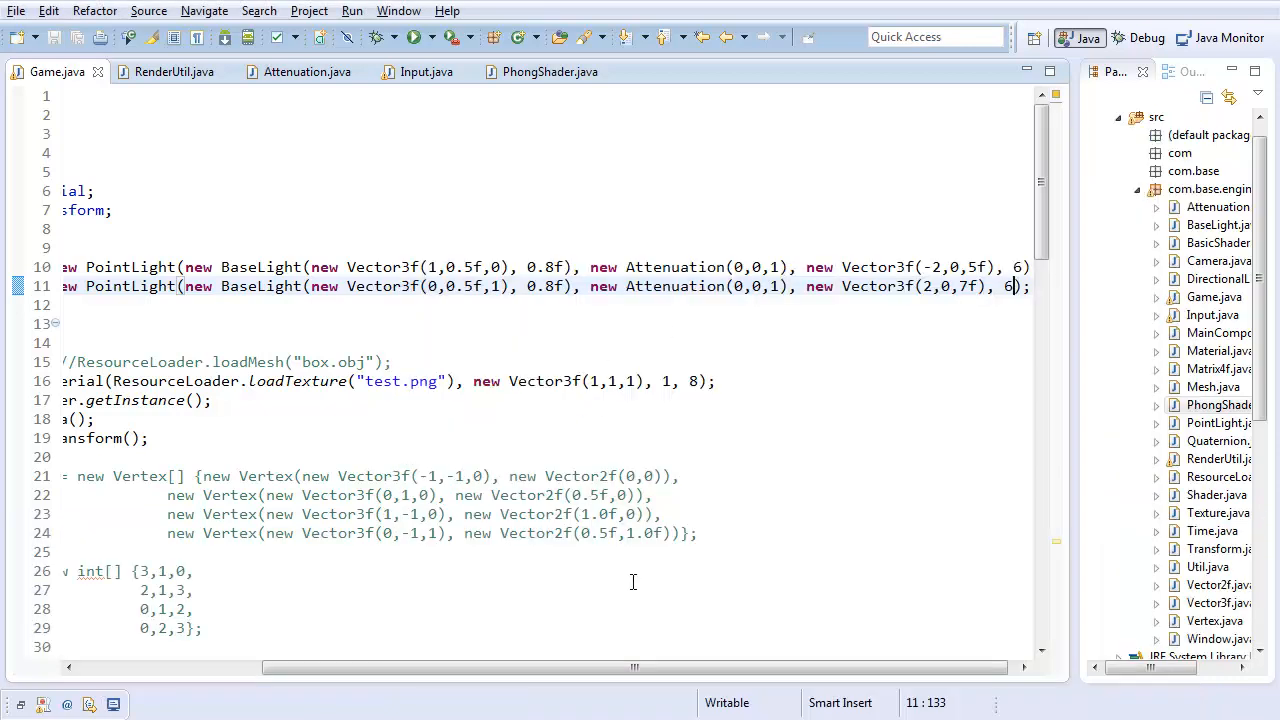
# Step: Relaunch MainComponent from the toolbar so a new 3D Engine window opens
pyautogui.click(655, 286)
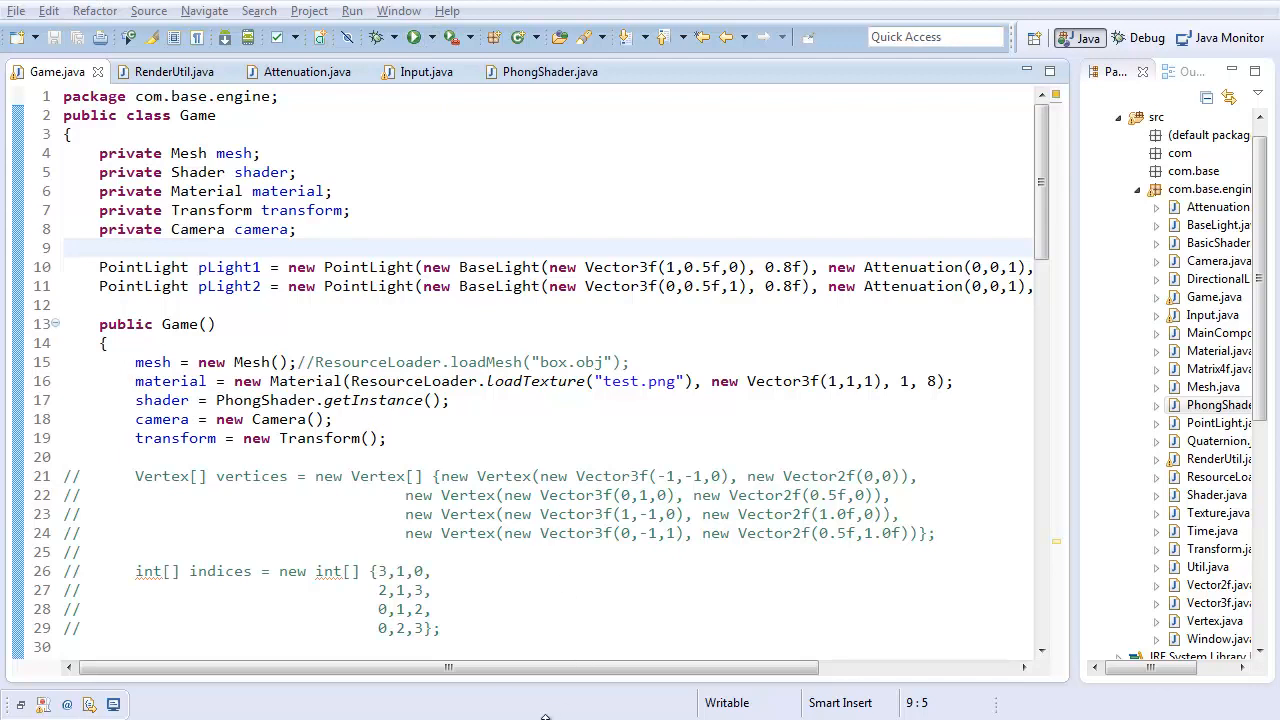
pyautogui.click(378, 37)
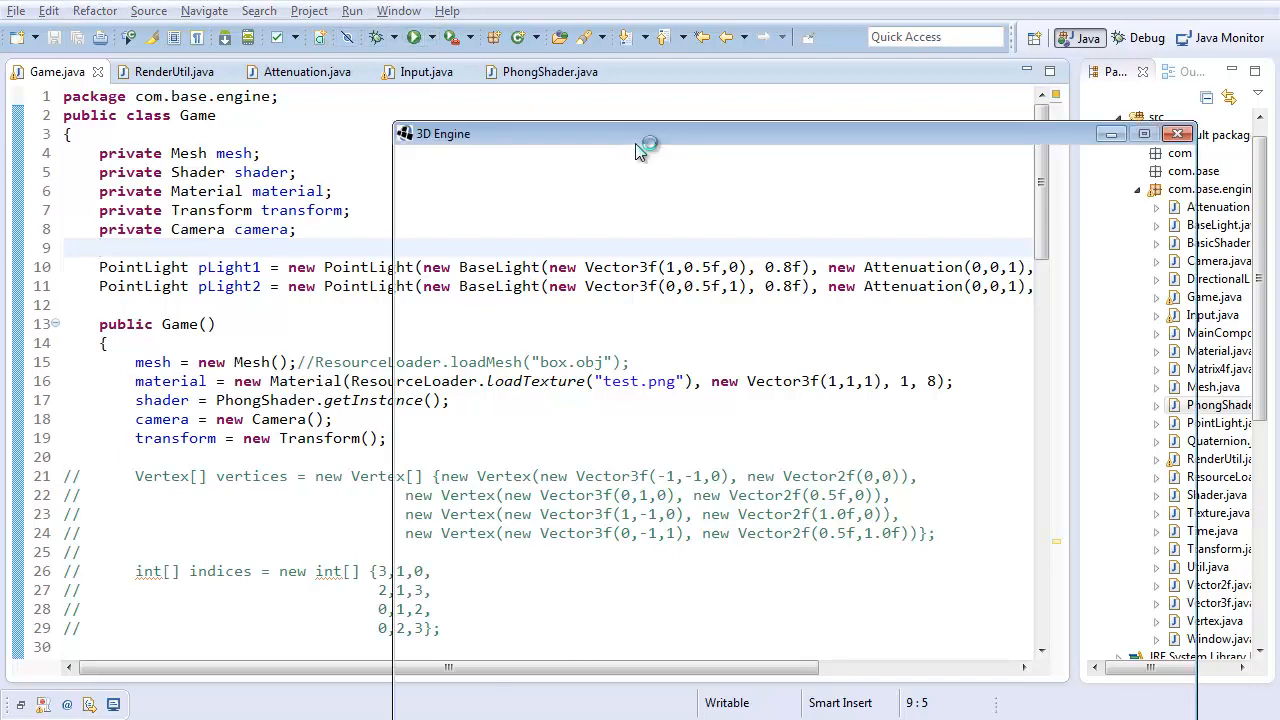